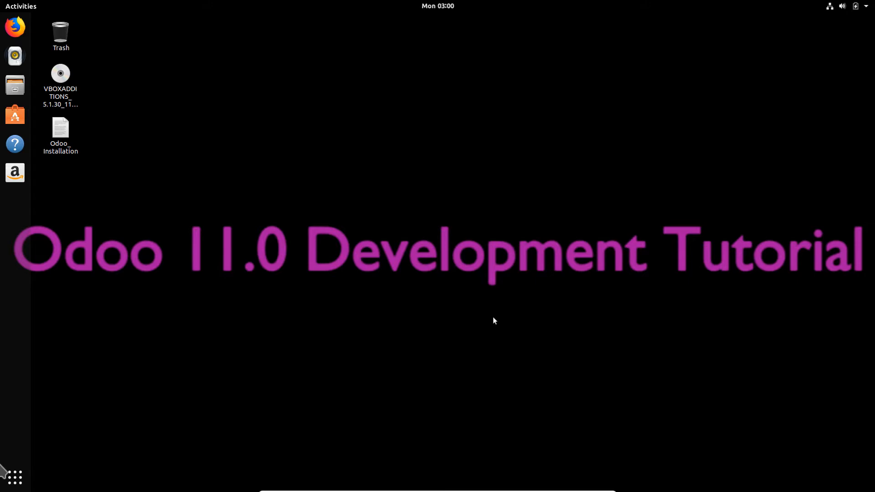
Step: Launch the Files file manager from the dock
left_click(15, 85)
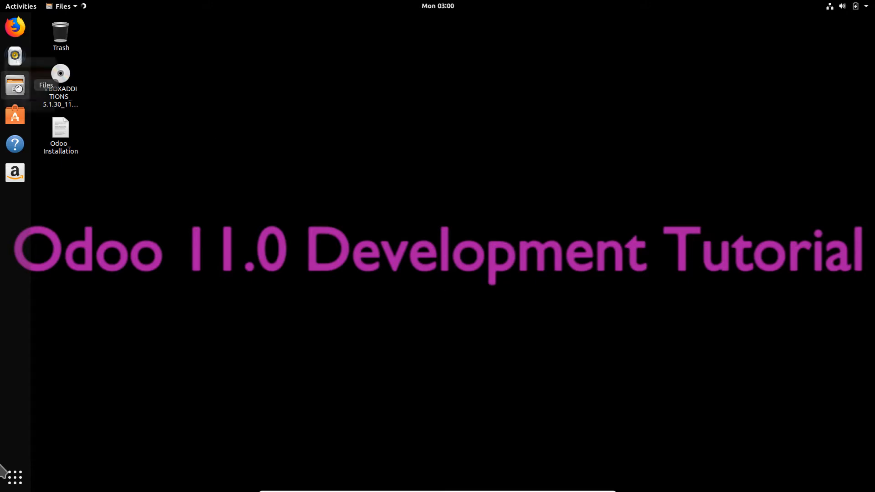
Step: Browse into Odoo11tutorial and then its odoo source folder
left_click(14, 85)
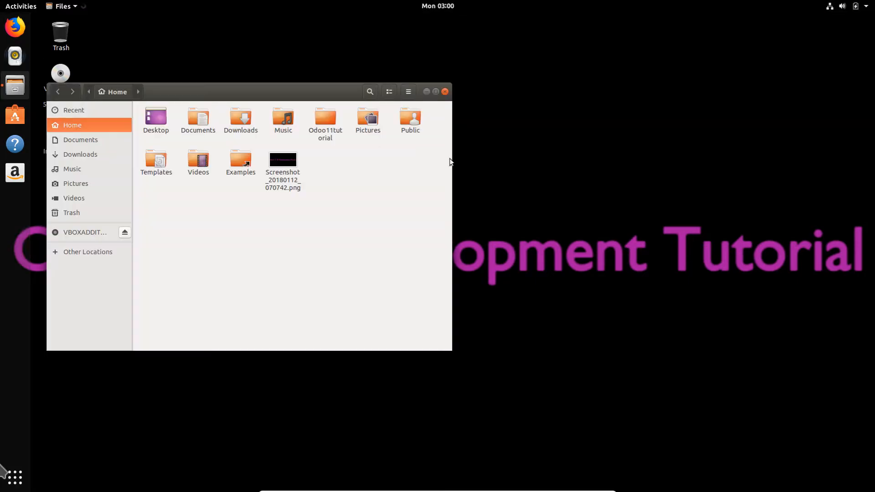
left_click(325, 119)
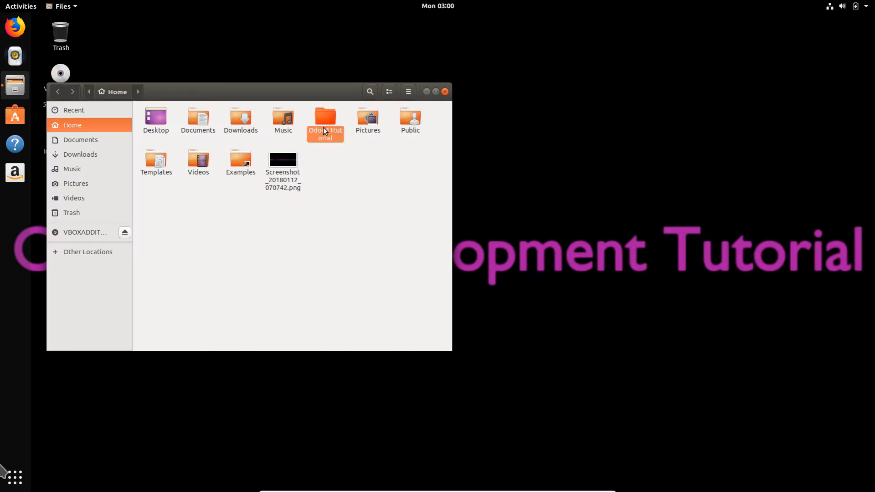
double_click(325, 117)
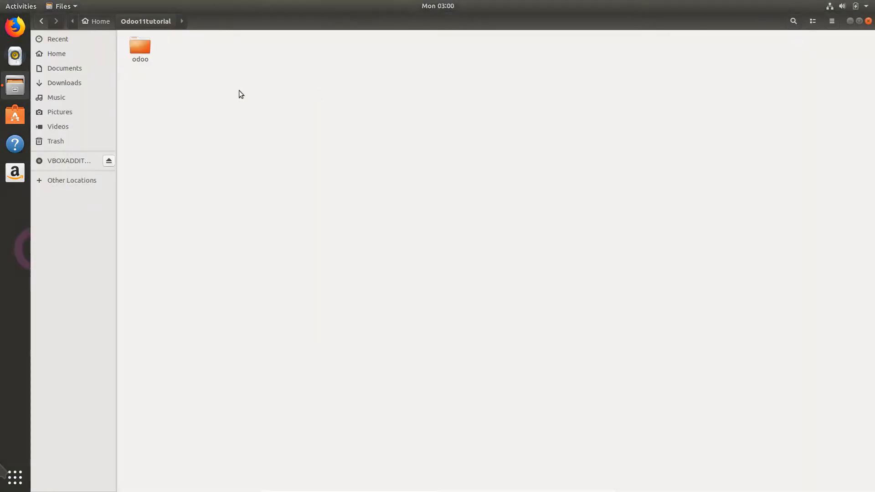
double_click(140, 44)
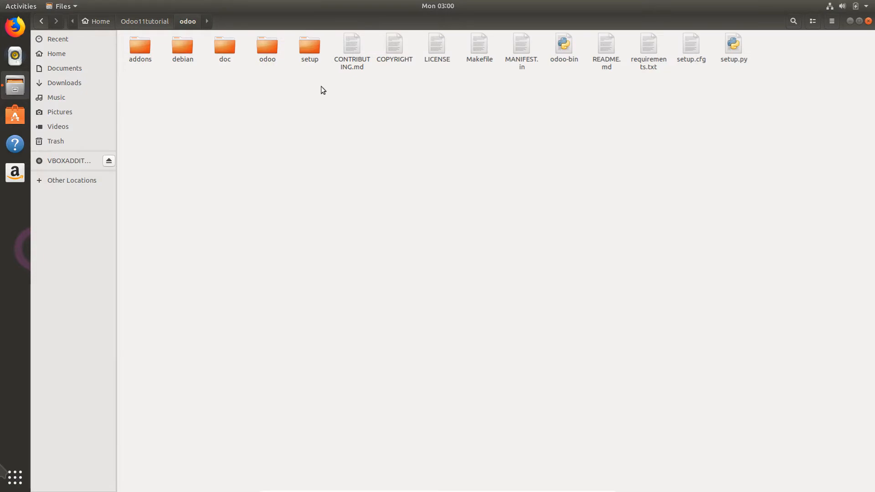
mouse_move(493, 131)
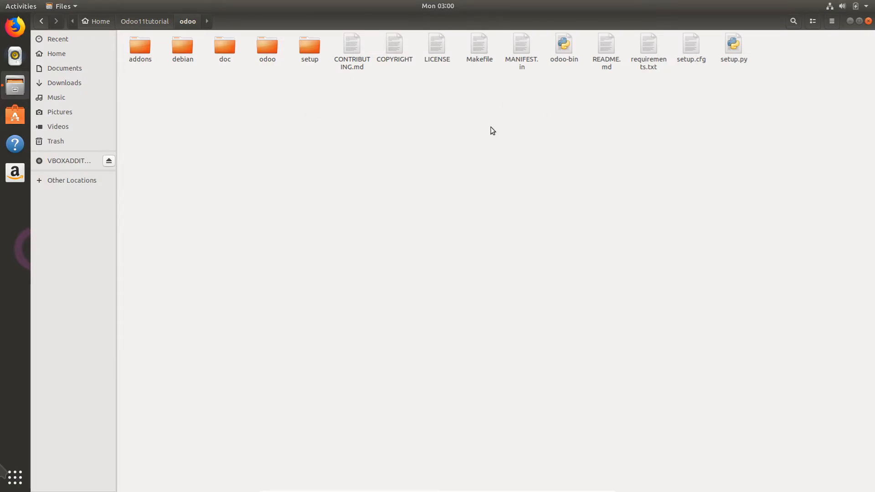
mouse_move(443, 182)
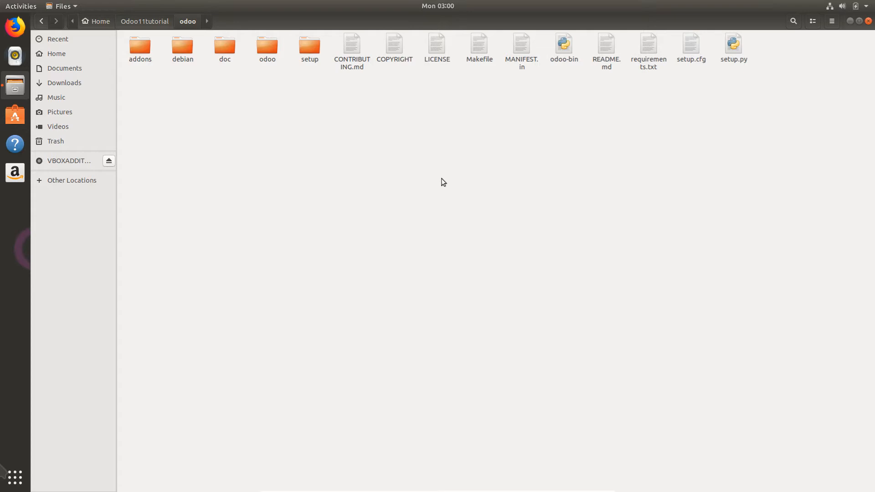
mouse_move(451, 168)
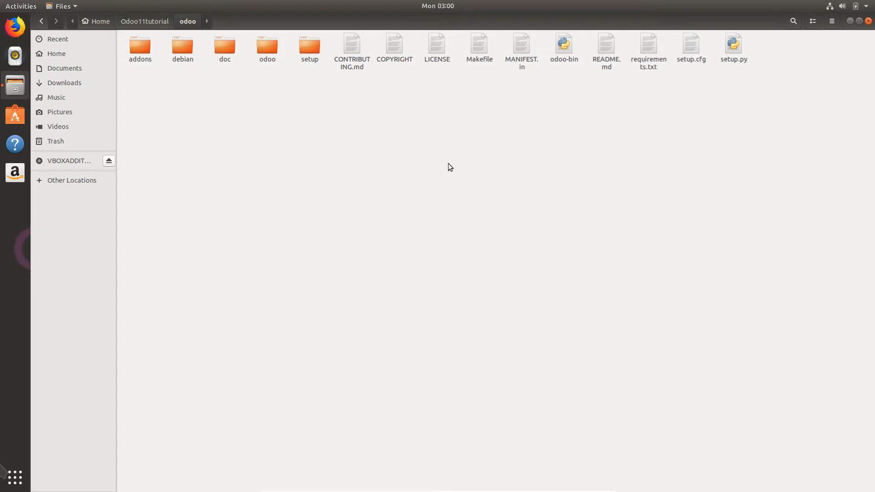
mouse_move(491, 219)
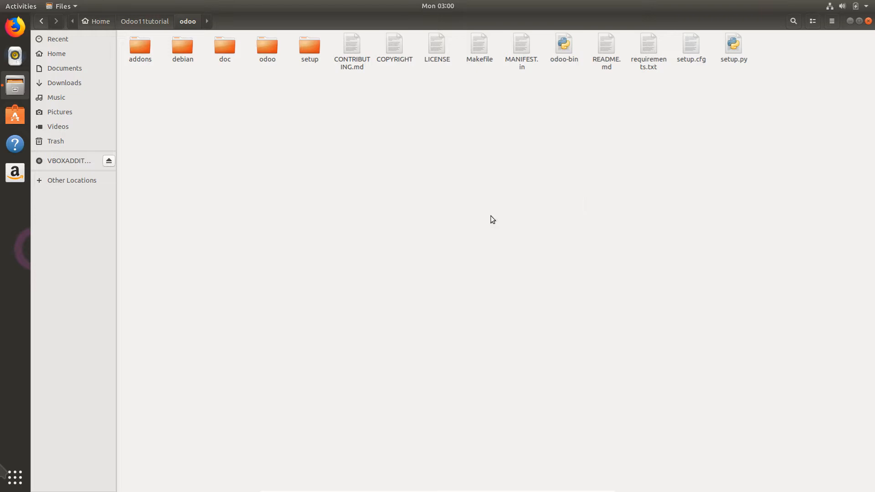
Step: Open a terminal in the odoo folder and run git pull, reviewing the 111 changed files
left_click(14, 203)
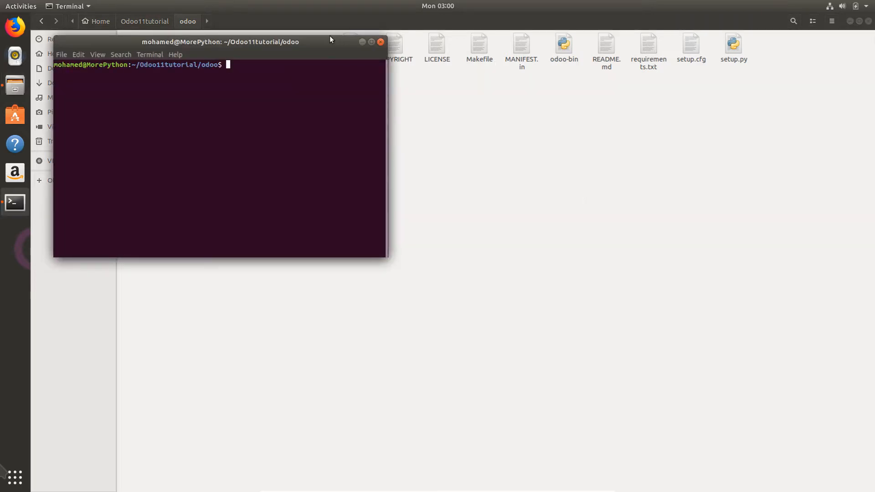
mouse_move(343, 117)
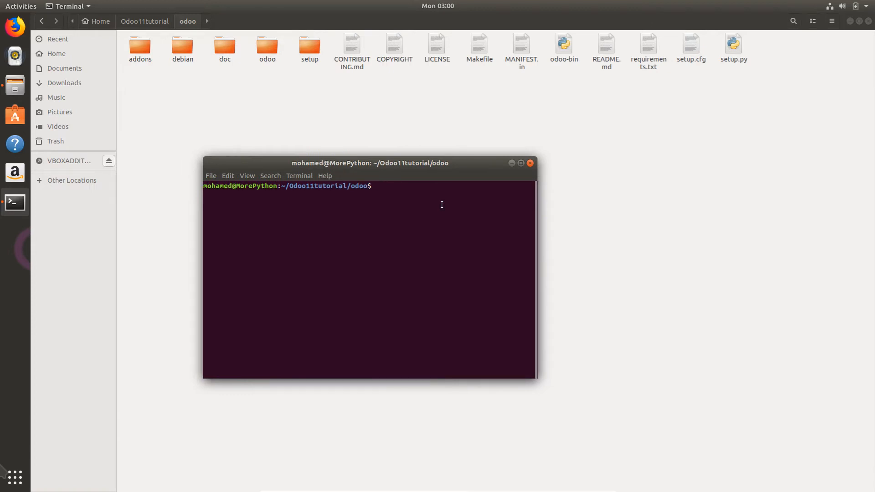
type("git pull")
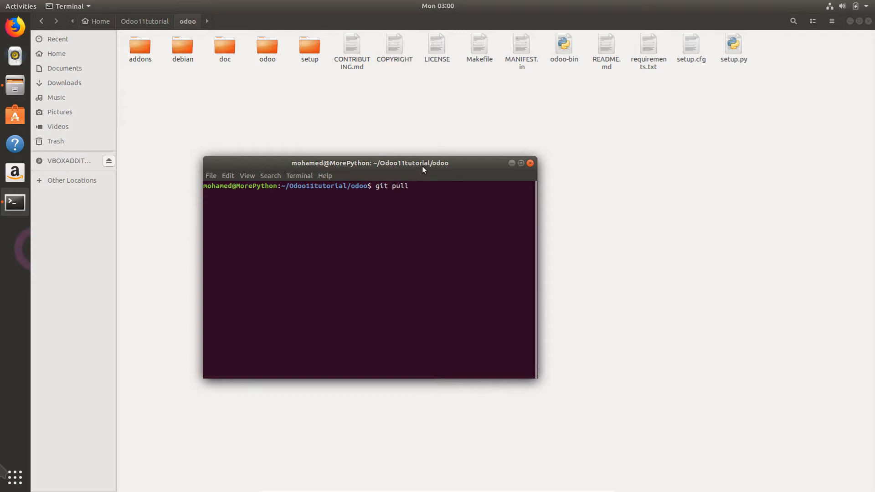
key("Return")
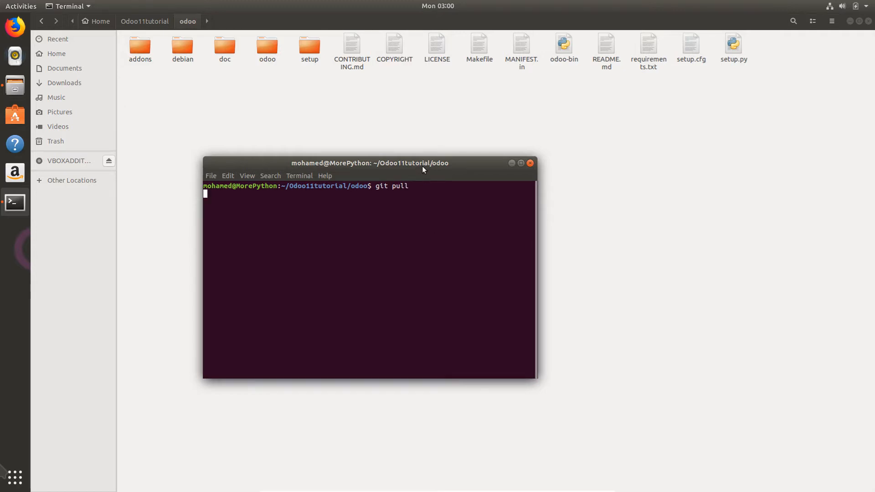
key("Return")
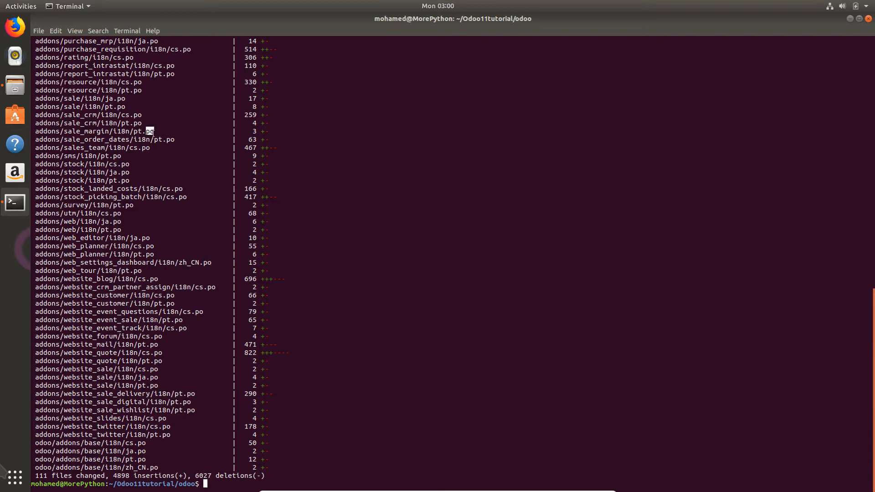
mouse_move(160, 235)
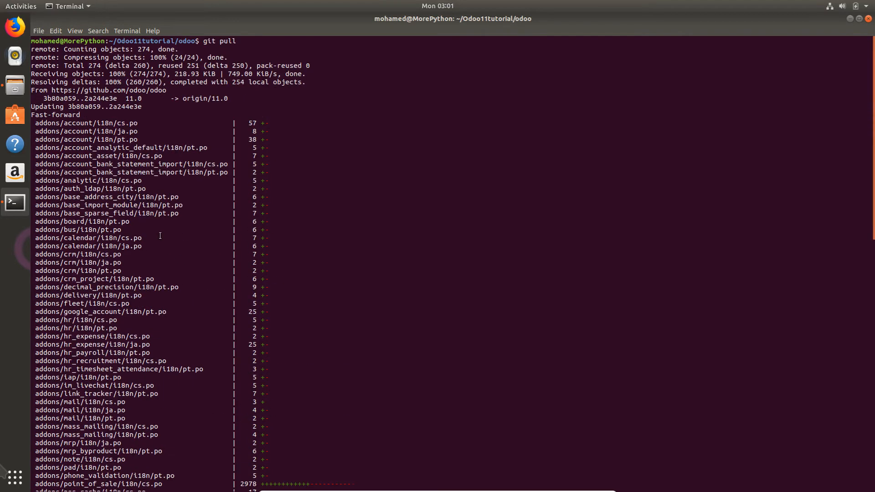
mouse_move(208, 275)
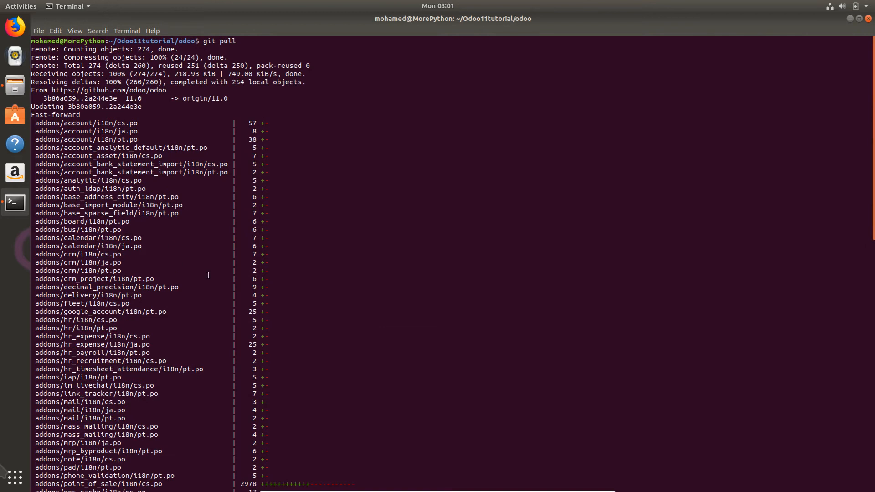
scroll("down", 3)
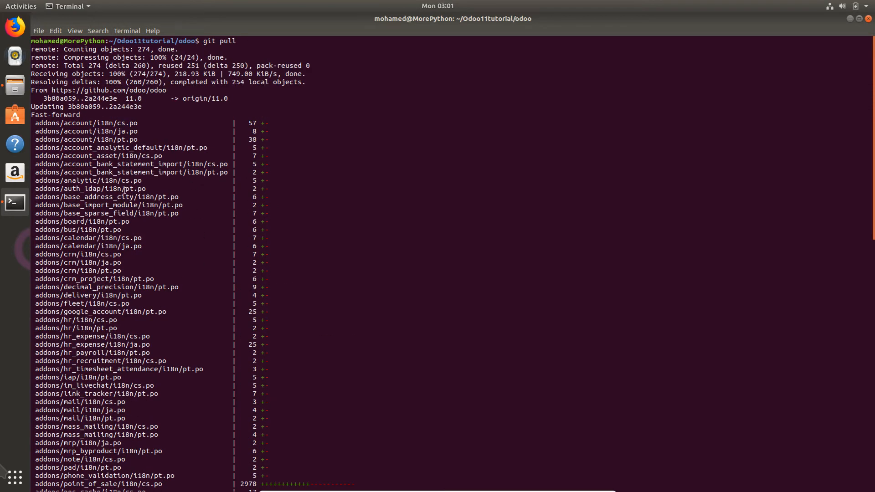
scroll("down", 3)
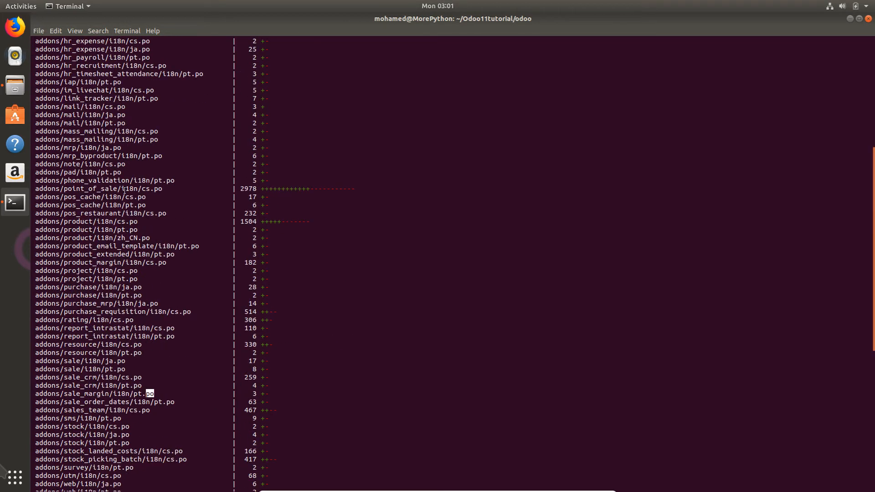
scroll("down", 3)
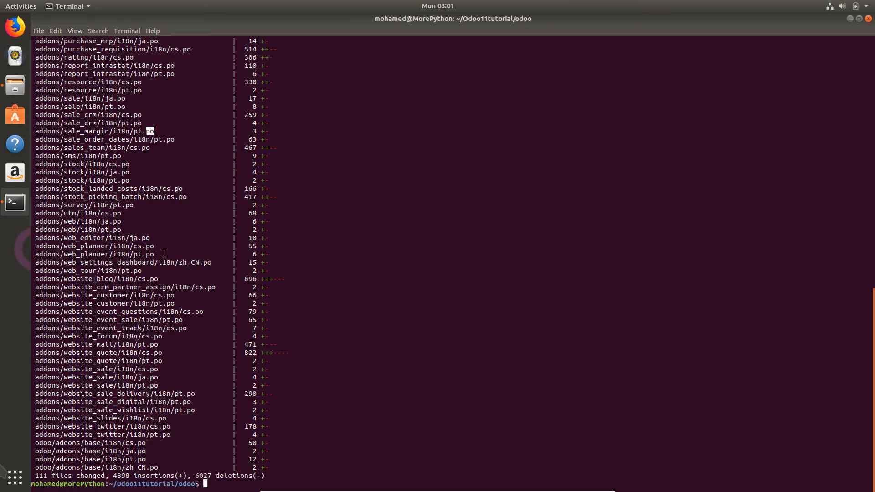
mouse_move(222, 475)
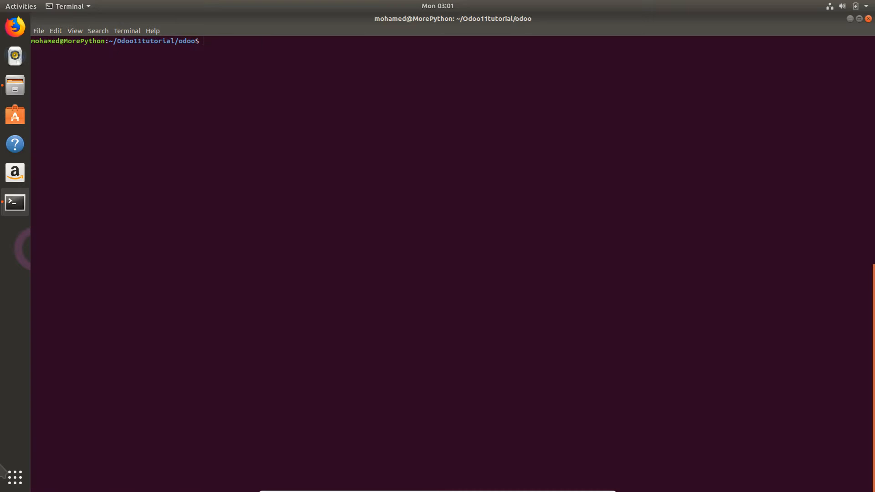
Step: Run ./odoo-bin help to list the deploy, help, scaffold, server, shell and start commands
type("./odoo")
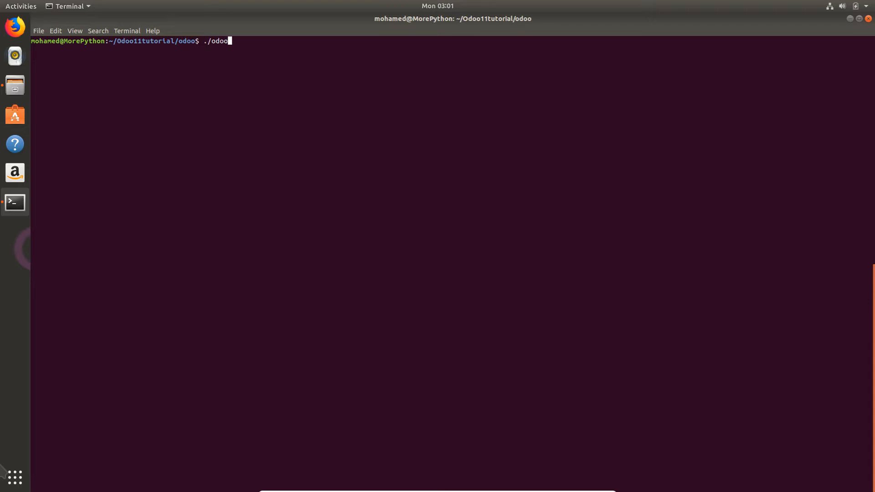
type("-bin")
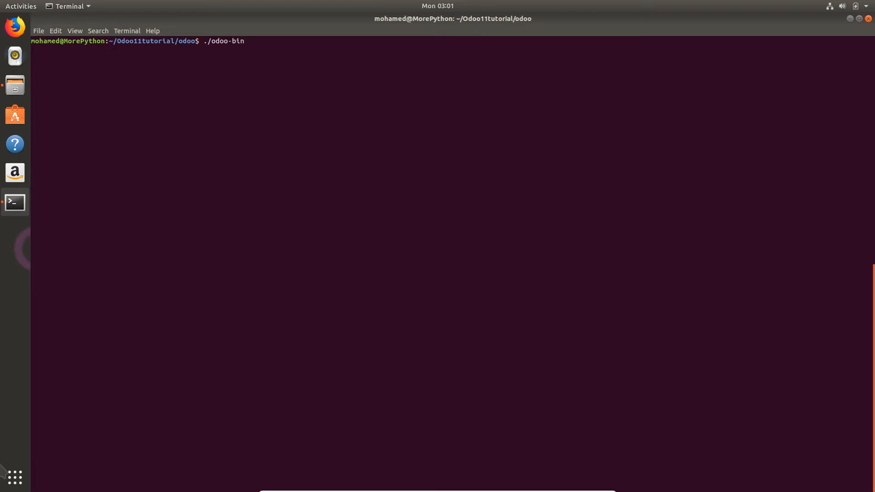
type("help")
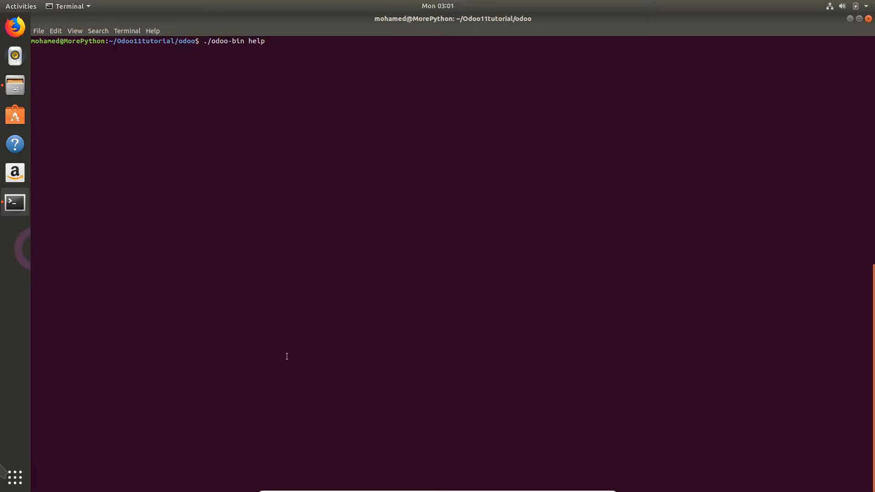
key("Return")
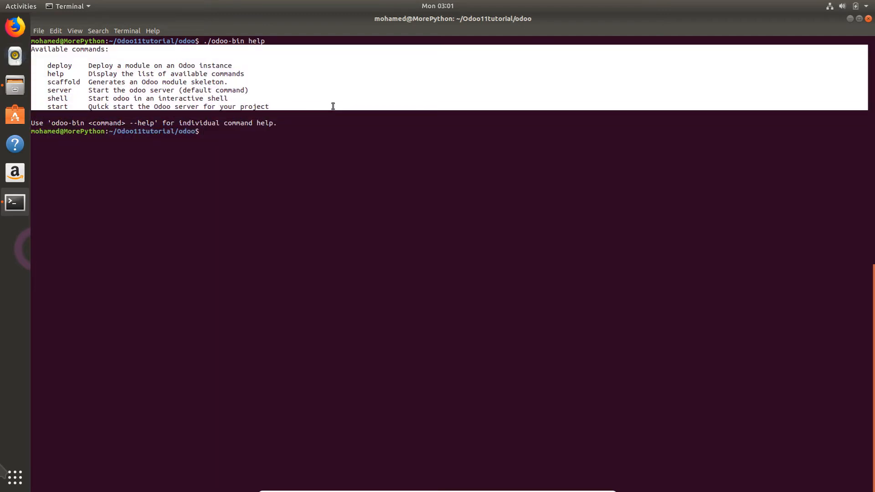
mouse_move(261, 73)
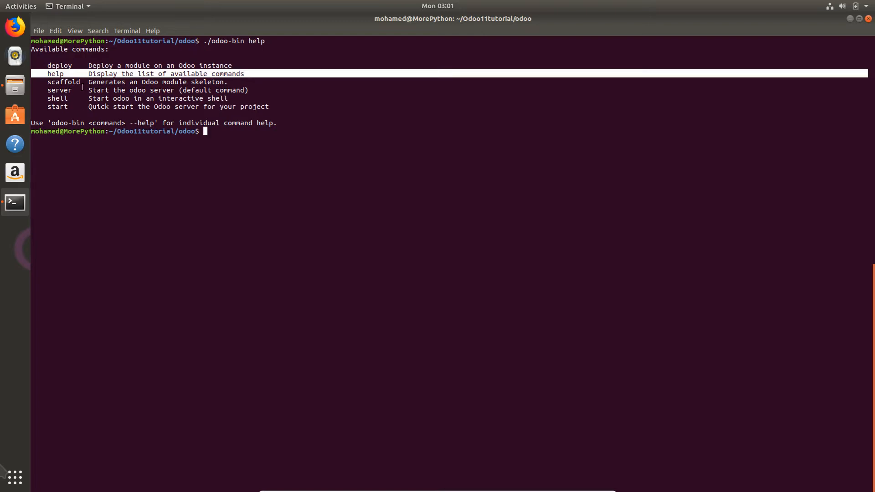
mouse_move(102, 73)
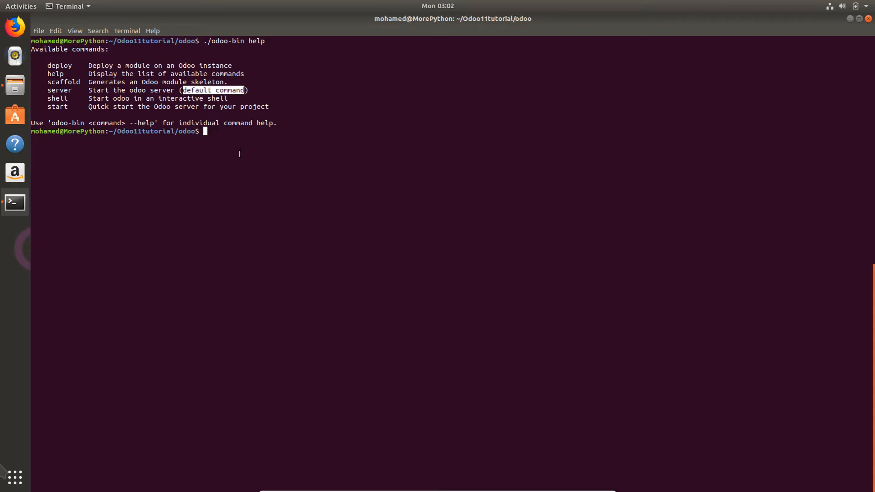
mouse_move(211, 114)
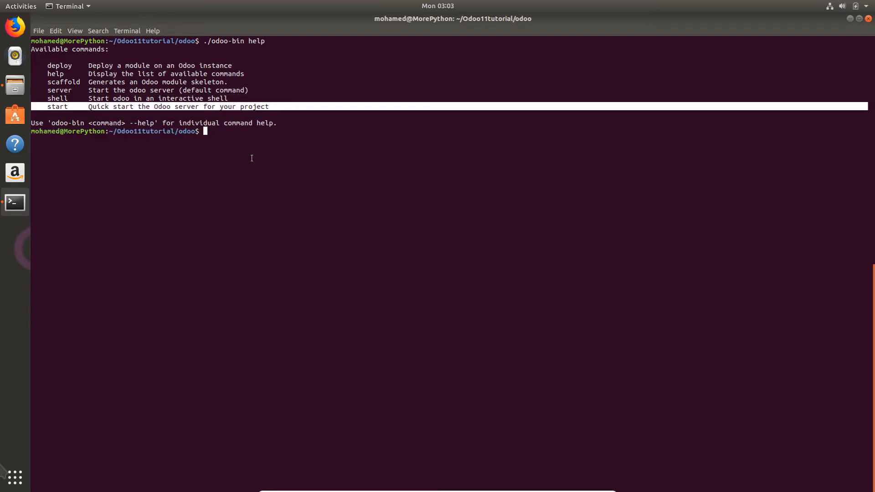
Step: Abandon the start -d test_installation command, leaving an empty prompt
type("git pull")
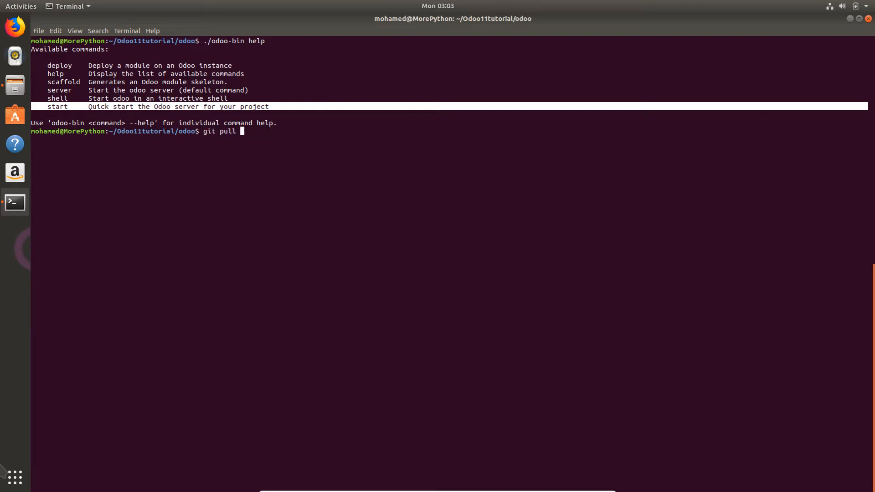
type("./odoo-bin --addons-path=addons start -d test_installation")
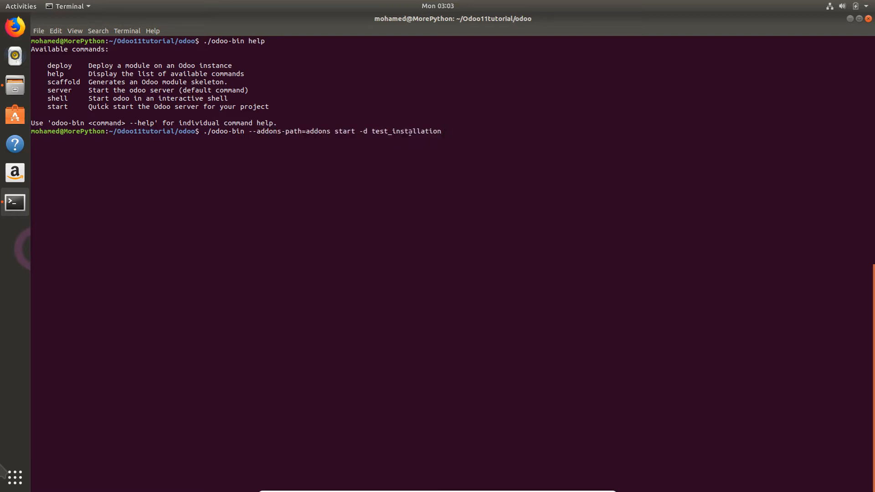
double_click(406, 131)
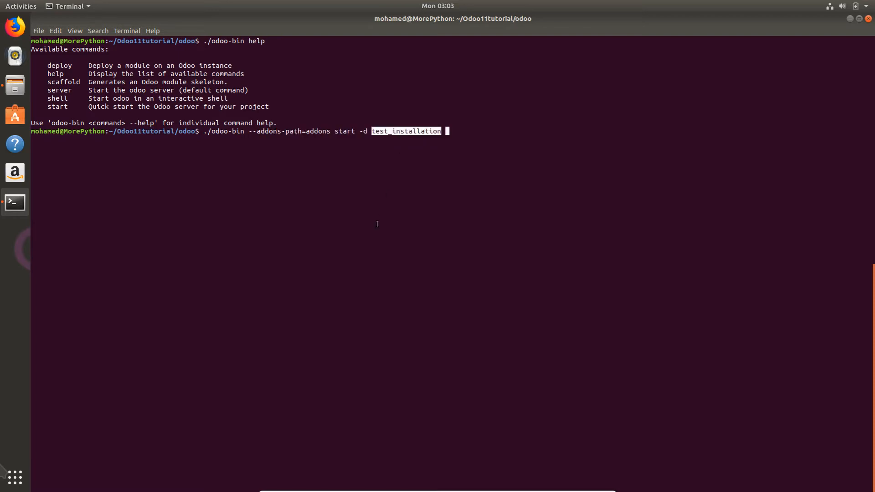
type("git pull")
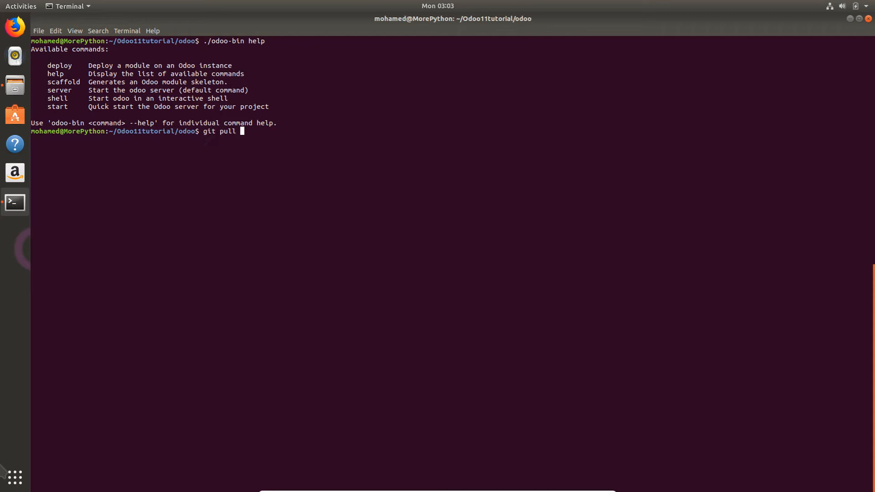
key("ctrl+c")
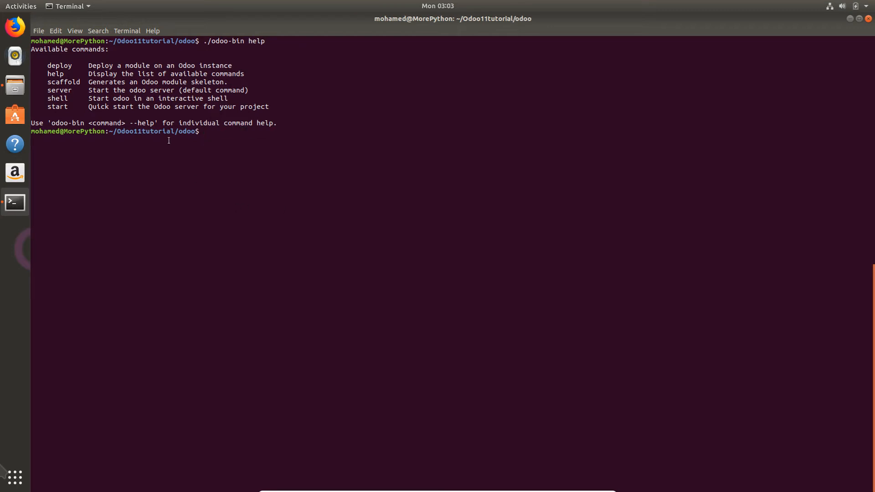
mouse_move(50, 122)
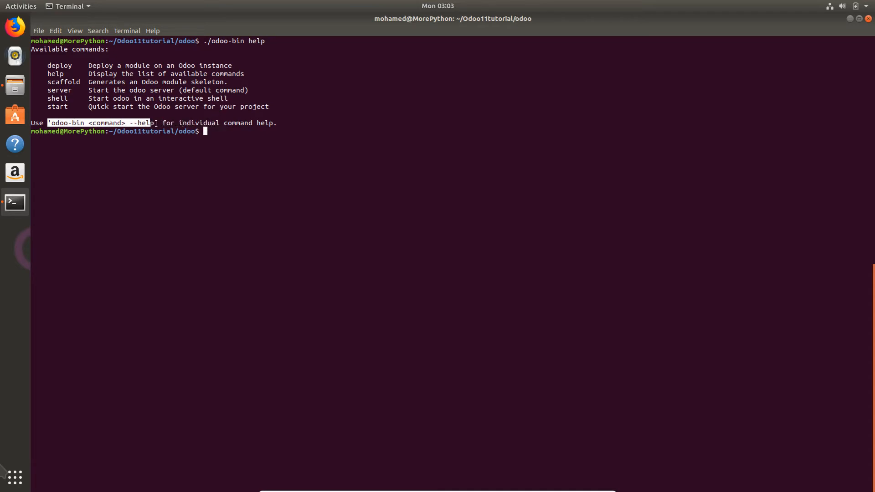
Step: Run ./odoo-bin start --help to see its --path and -d options
type("./odoo-bin")
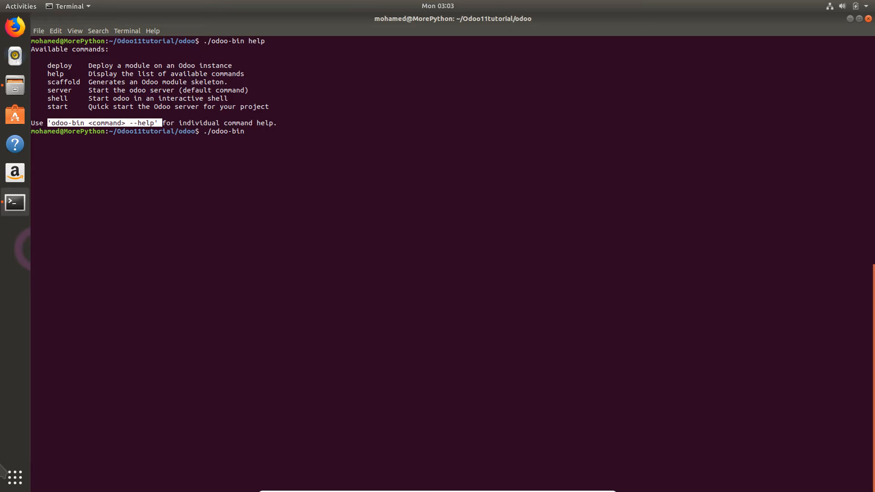
type("sta")
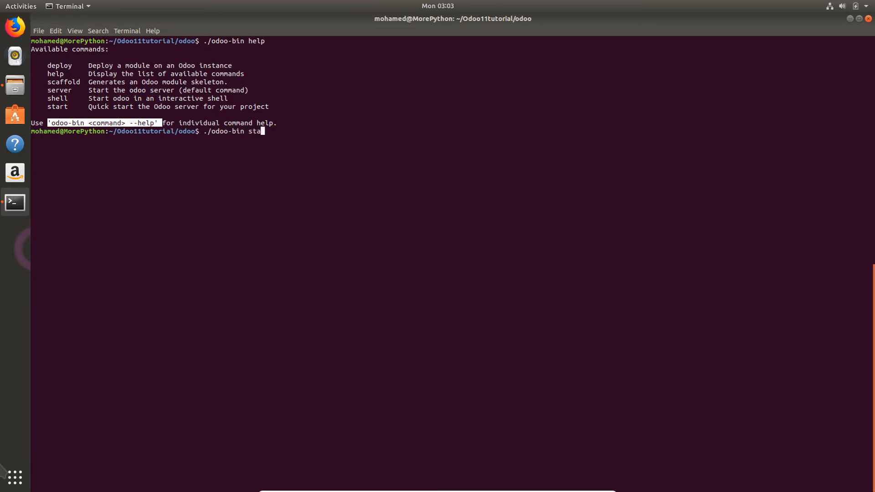
type("rt --help")
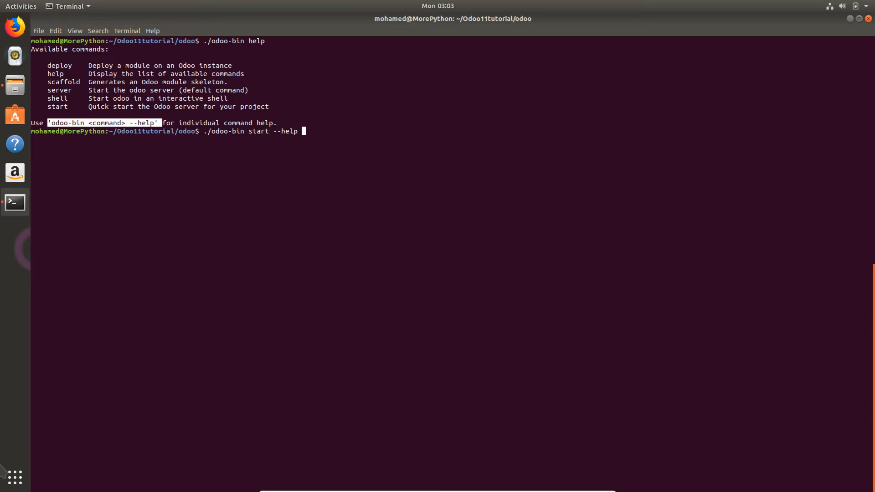
key("Return")
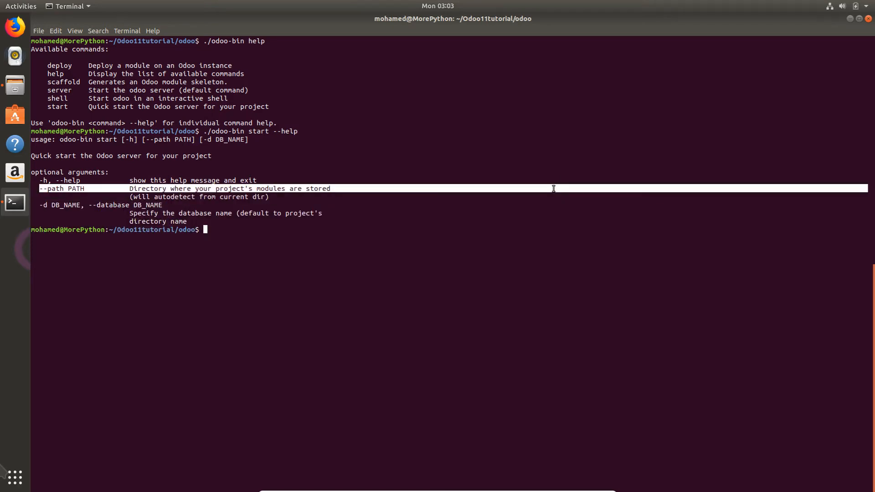
mouse_move(96, 205)
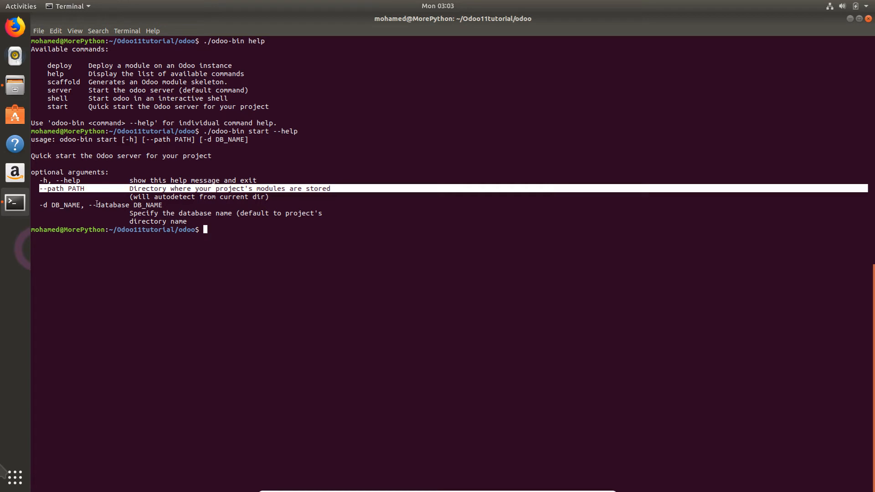
mouse_move(186, 277)
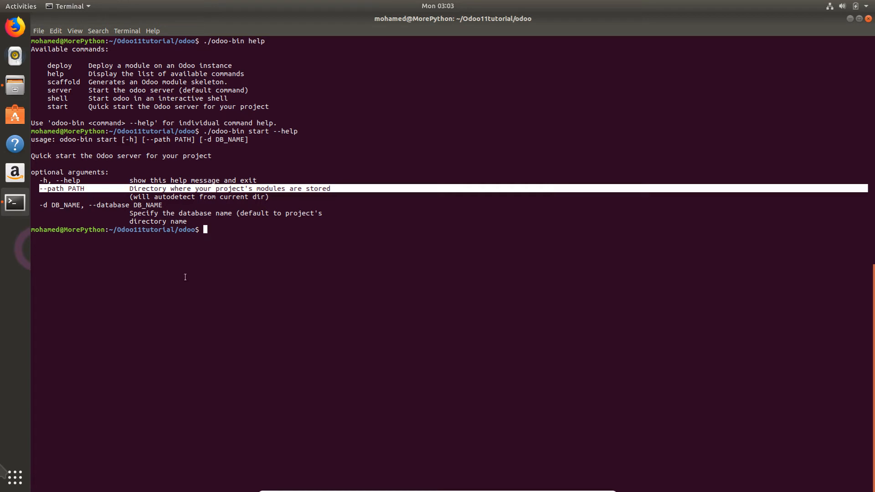
Step: Enter ./odoo-bin --addons-path=addons,../custom_addons at the prompt without running it
type("./o")
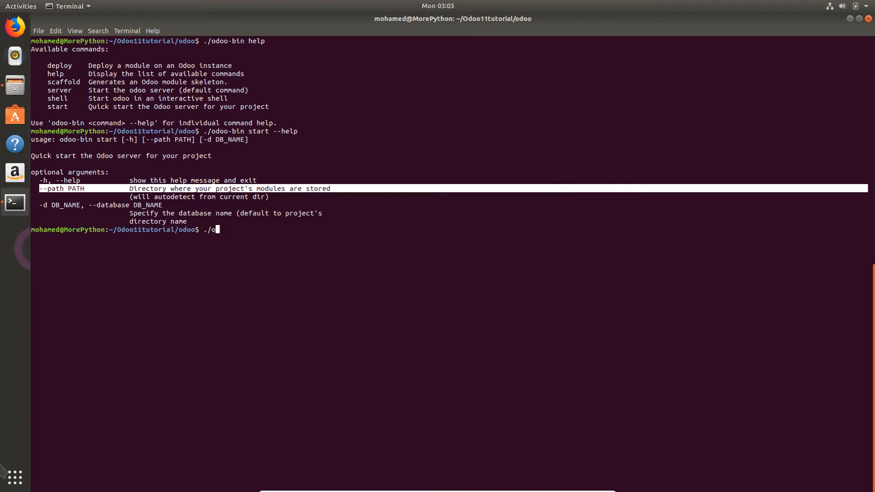
type("doo-bin")
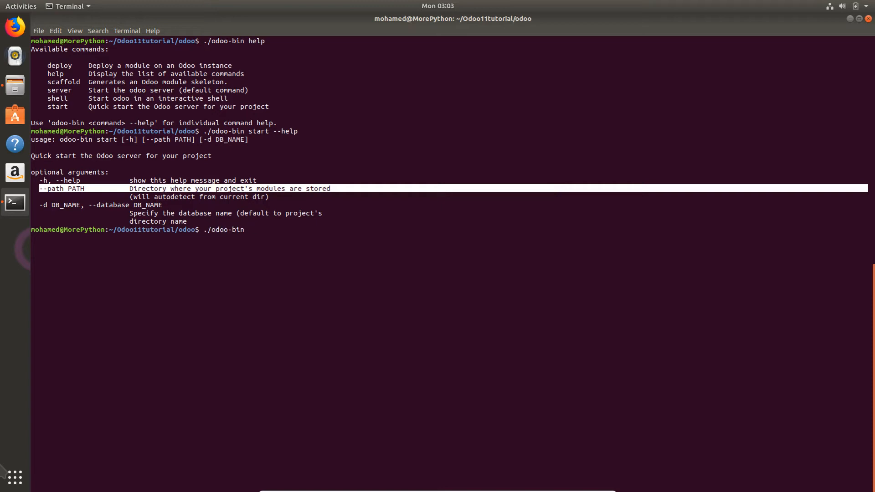
type("--addons")
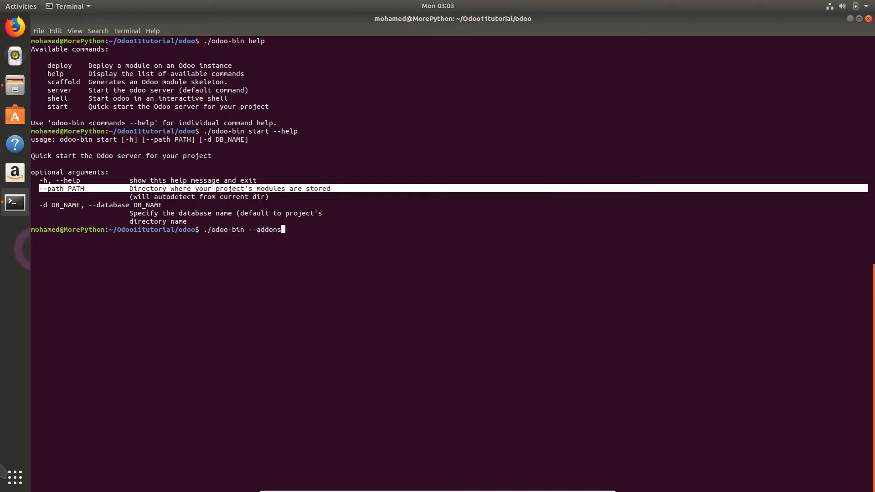
type("-path=")
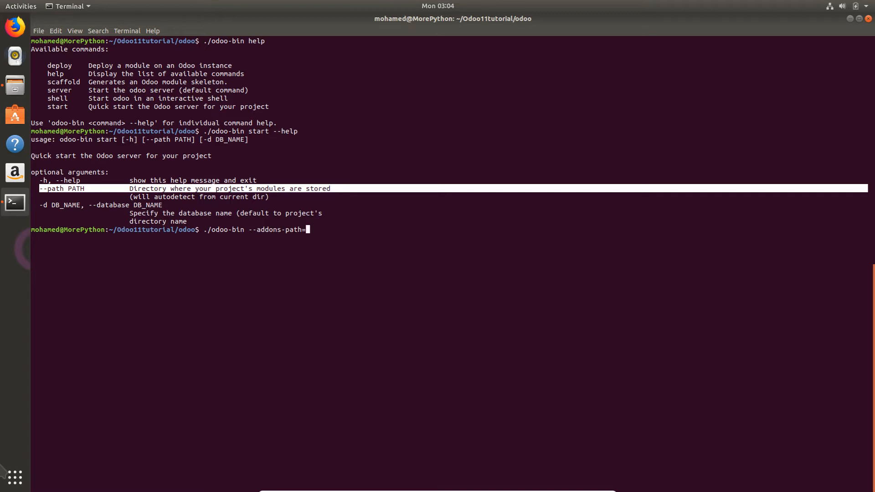
type("addons")
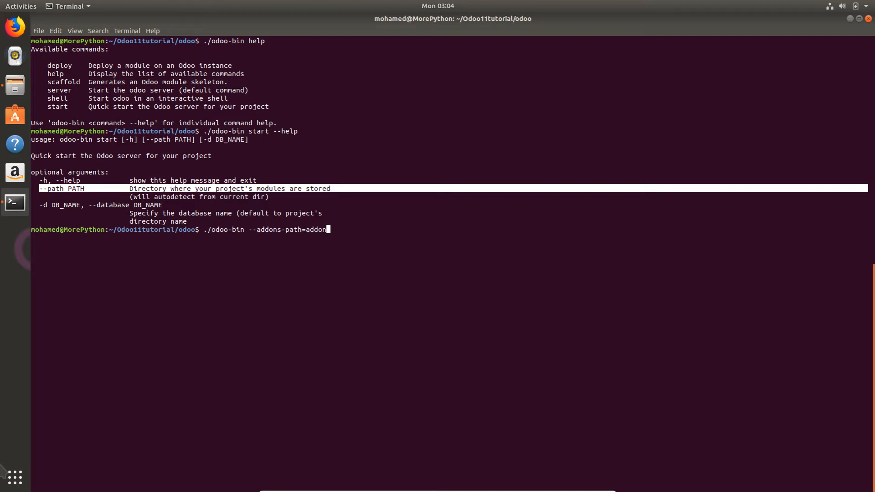
type(",")
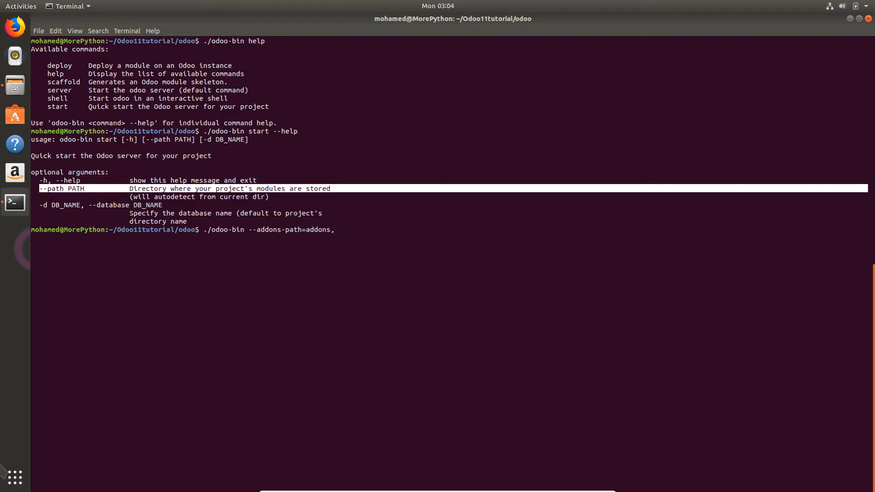
type("../custom")
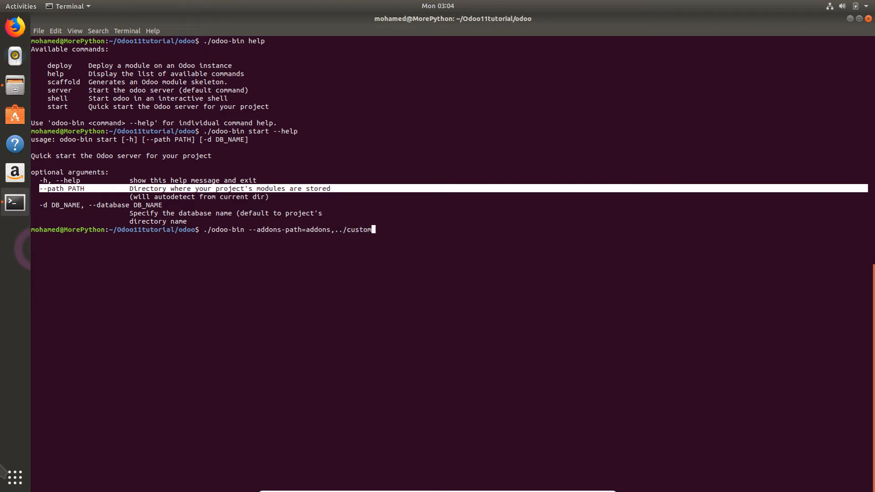
type("_addons")
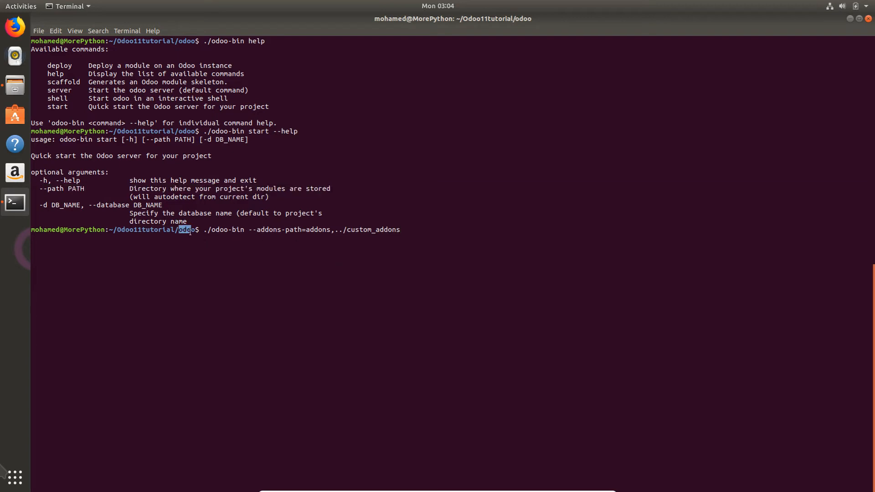
mouse_move(333, 231)
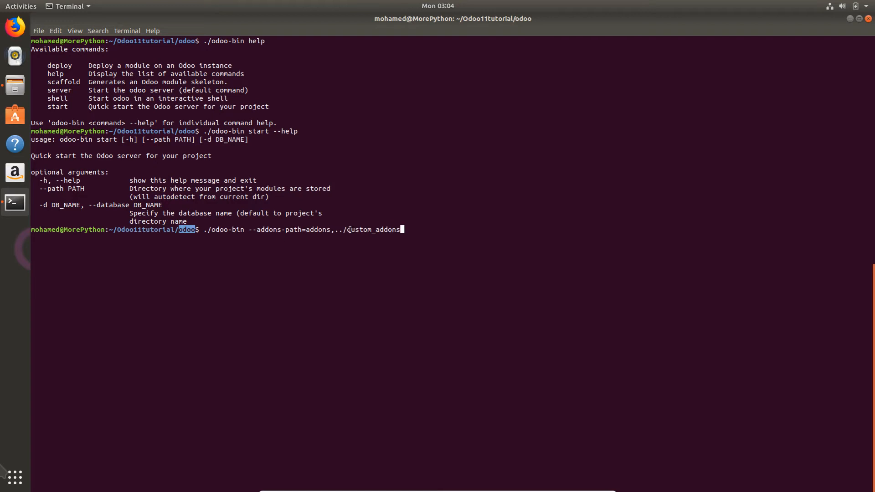
mouse_move(366, 232)
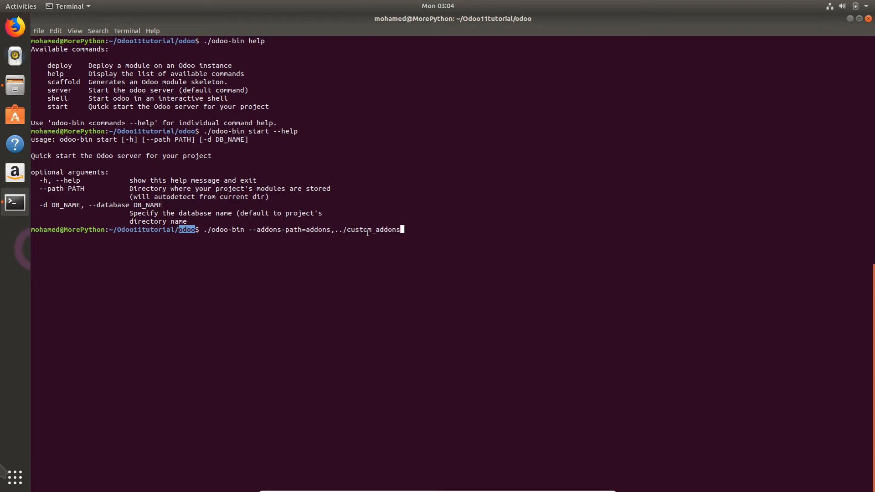
mouse_move(388, 256)
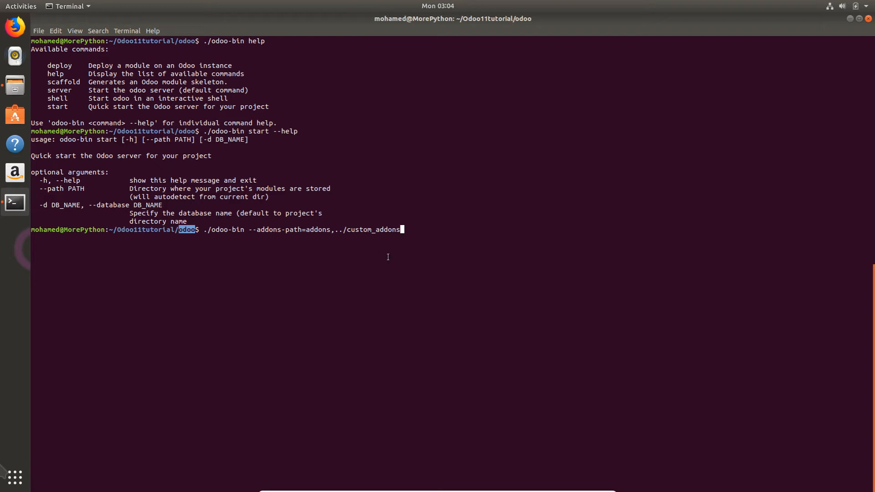
mouse_move(37, 209)
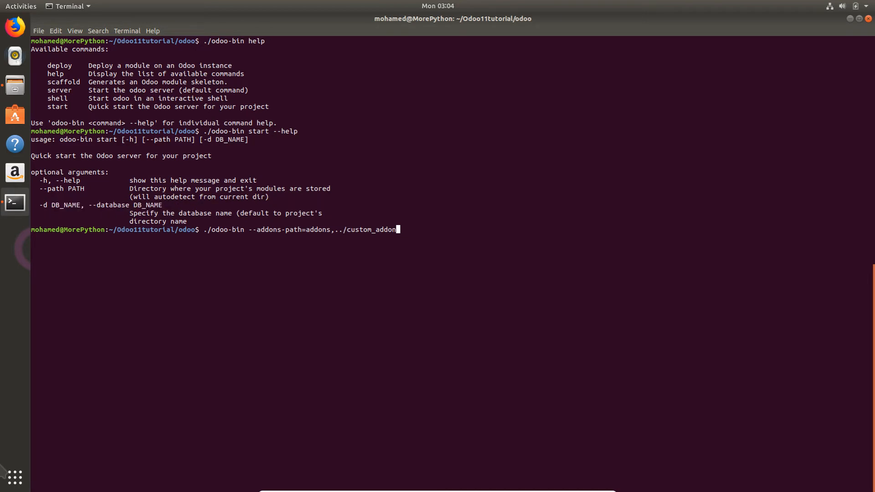
Step: Edit the command to ./odoo-bin --addons-path=addons start -d custom_hr and run it
key("BackSpace")
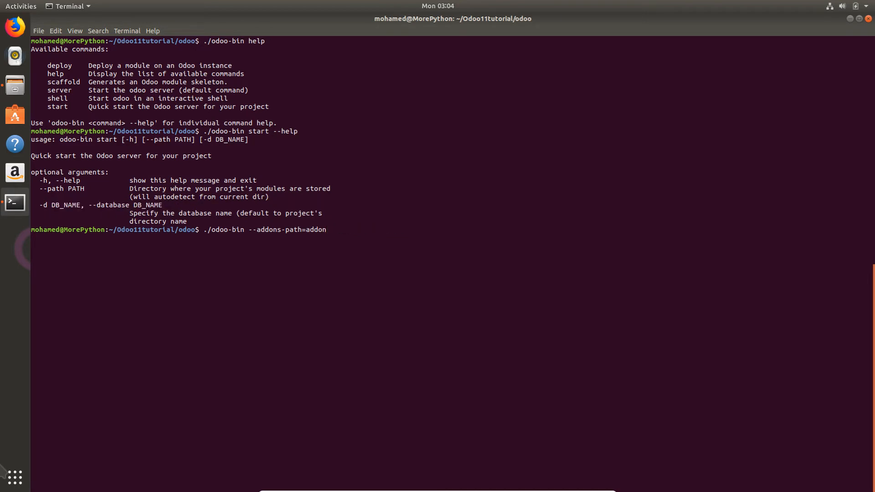
type("s")
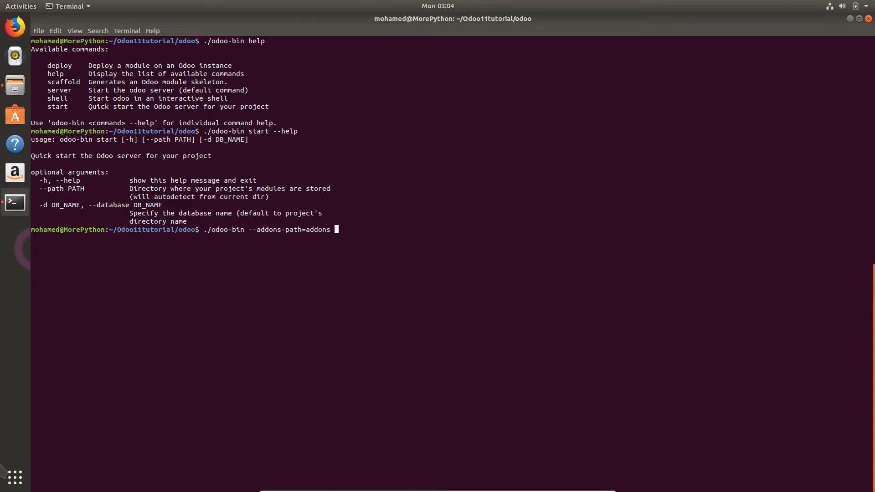
type("start")
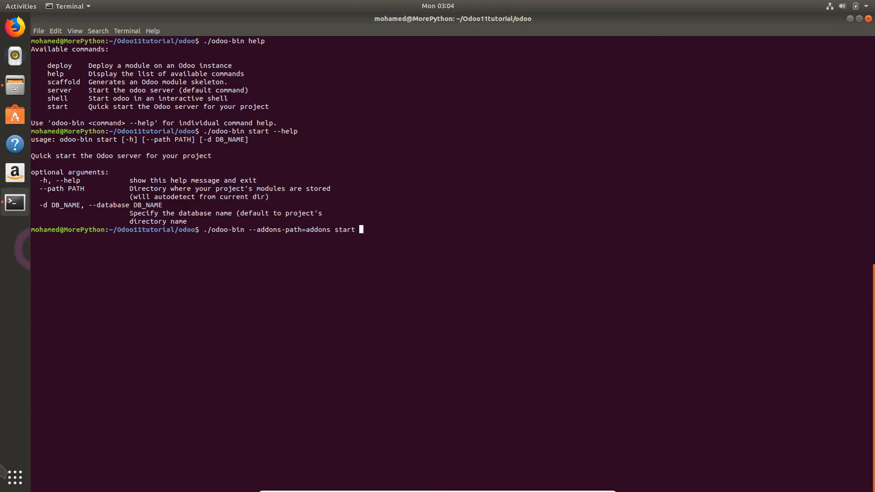
type("-d")
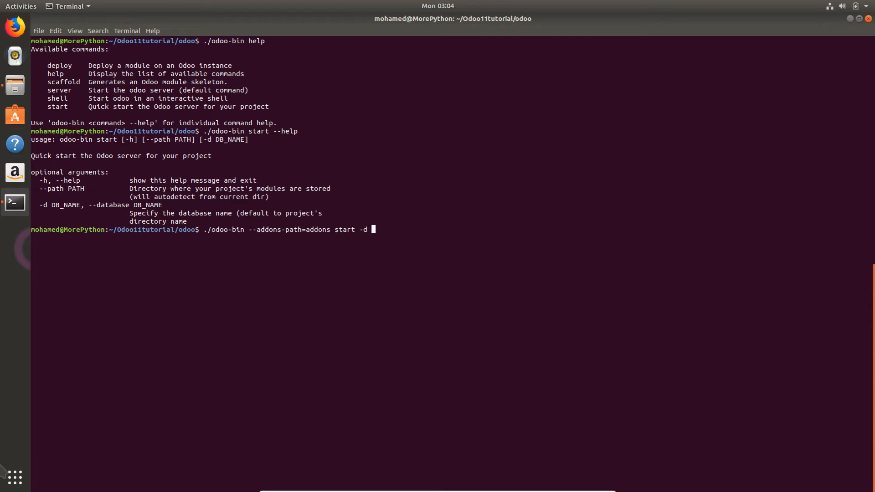
mouse_move(372, 229)
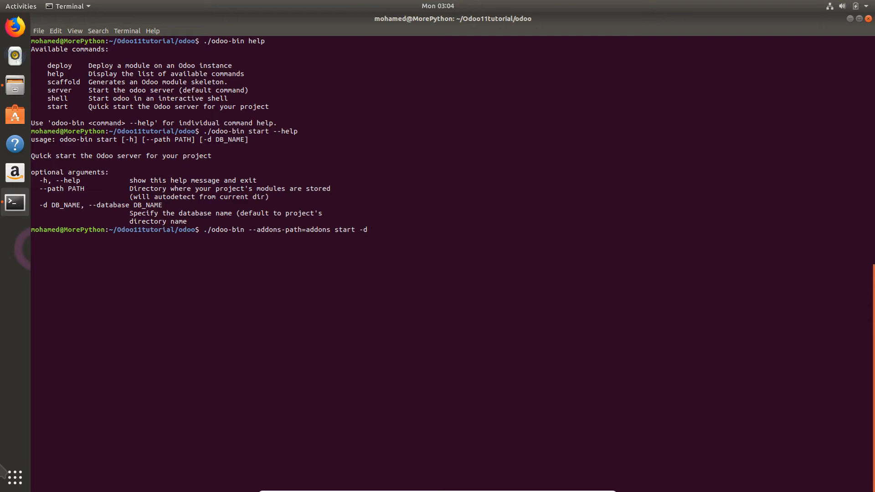
type("custo")
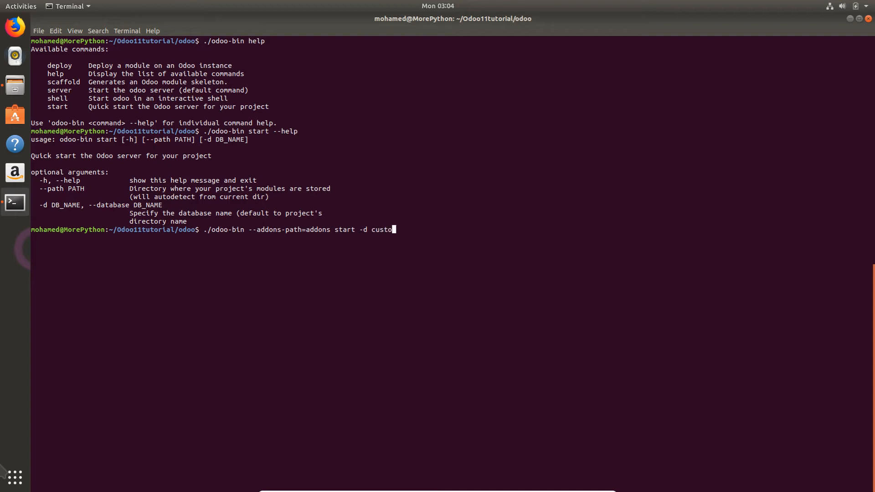
type("_hr")
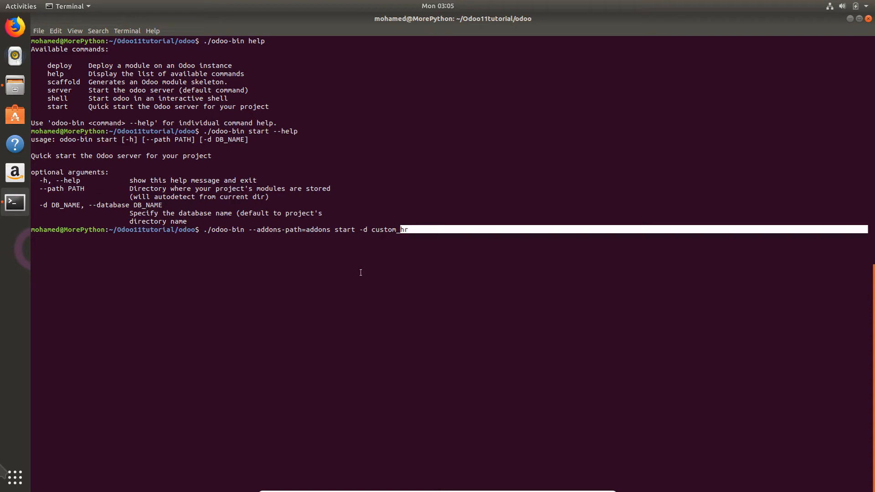
key("Return")
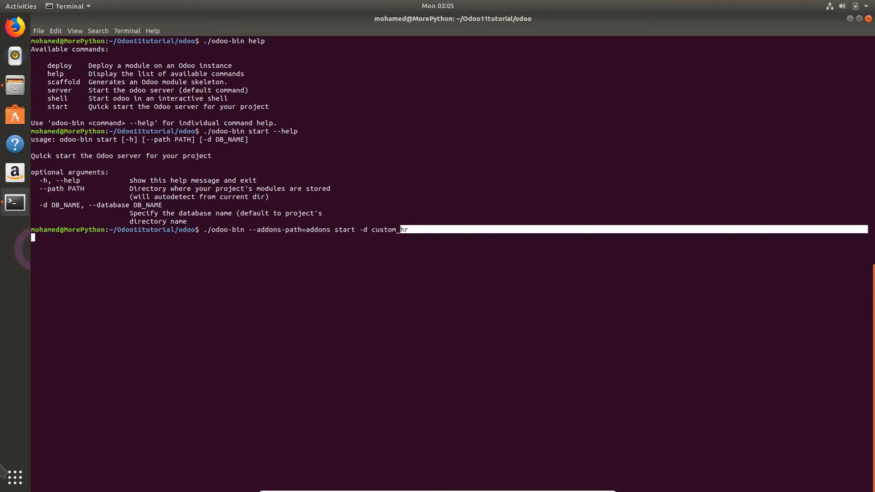
Step: Follow the server log as custom_hr loads base, marking the res.country.state.csv entry
key("Return")
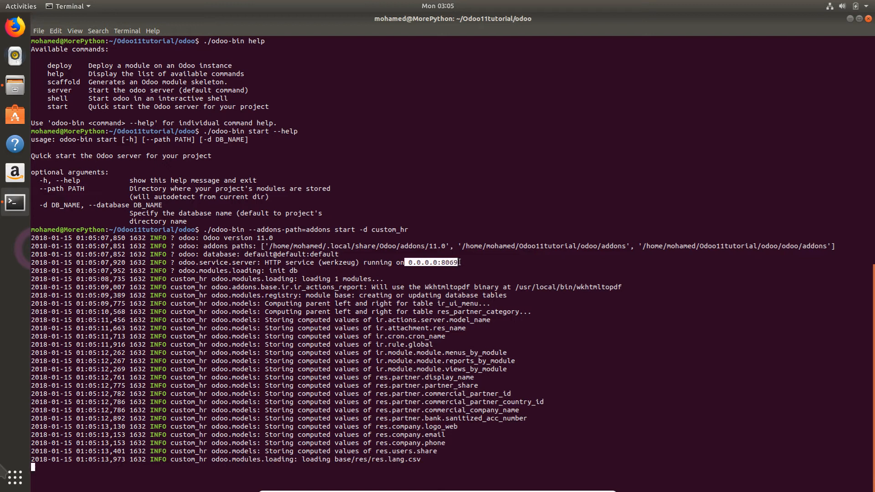
scroll("down", 3)
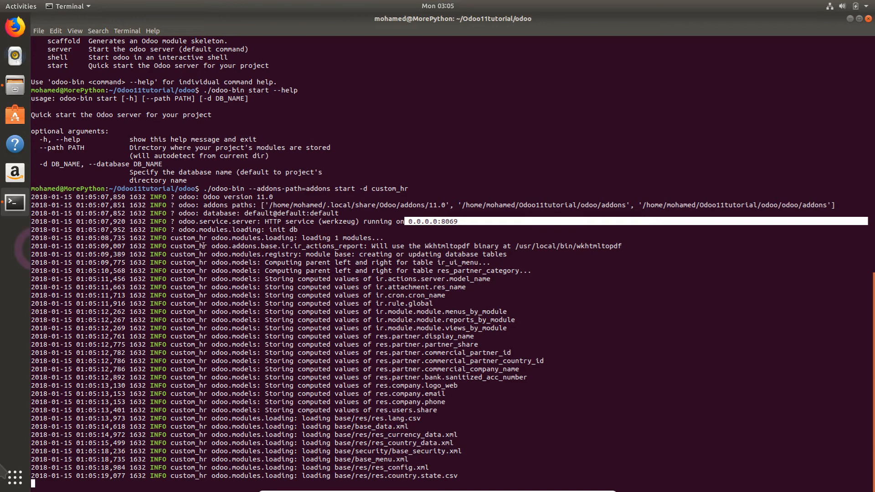
scroll("down", 3)
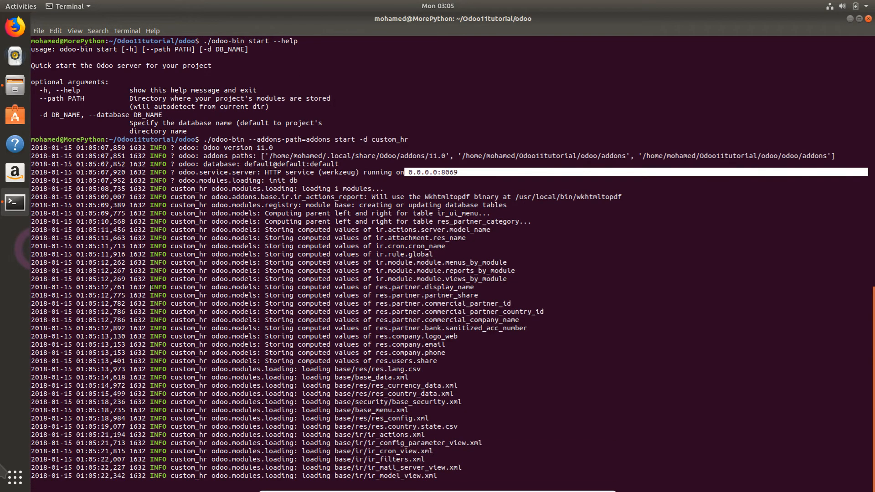
scroll("down", 3)
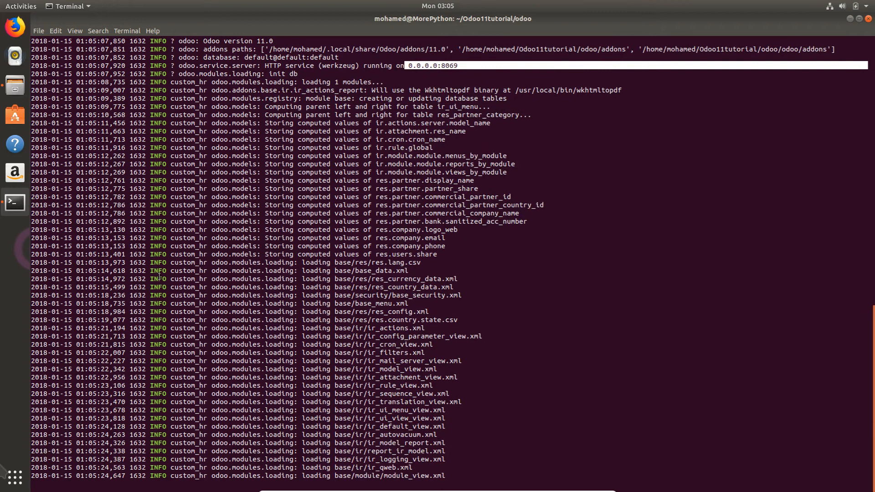
scroll("down", 3)
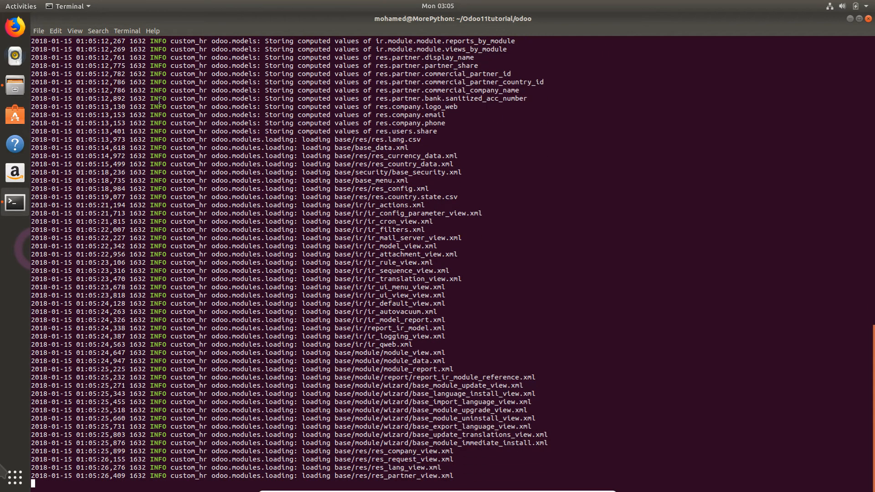
scroll("down", 3)
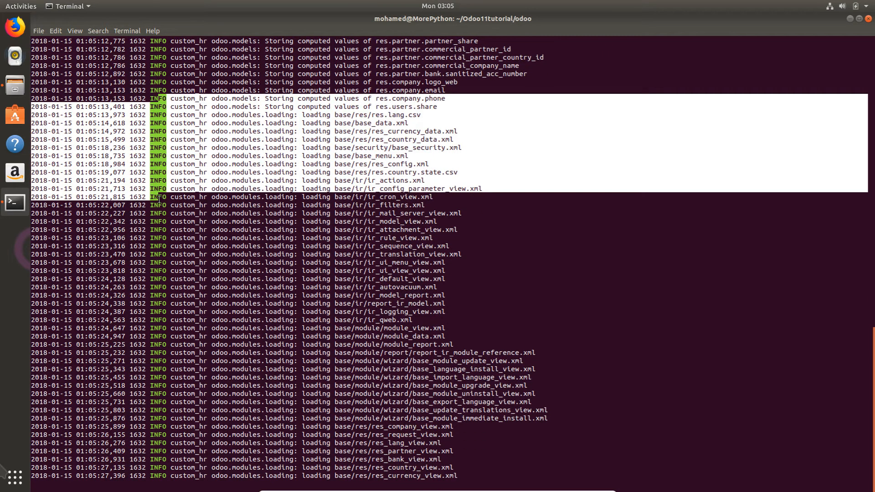
scroll("down", 3)
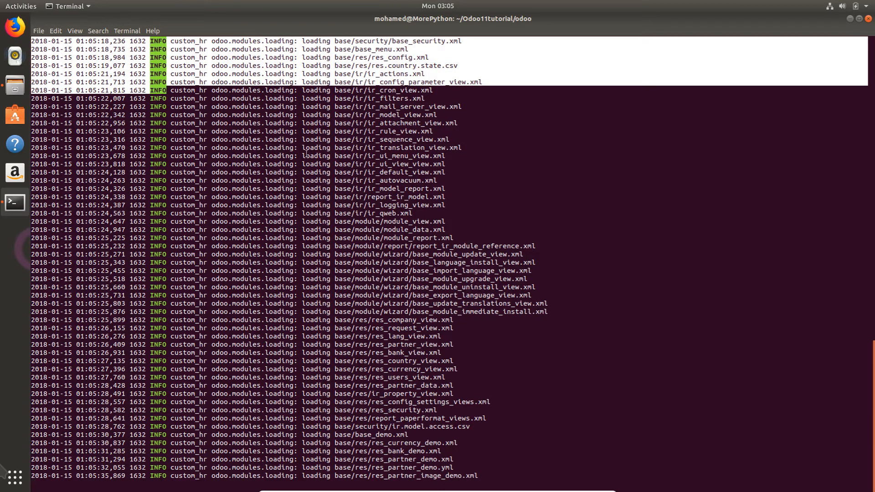
scroll("down", 3)
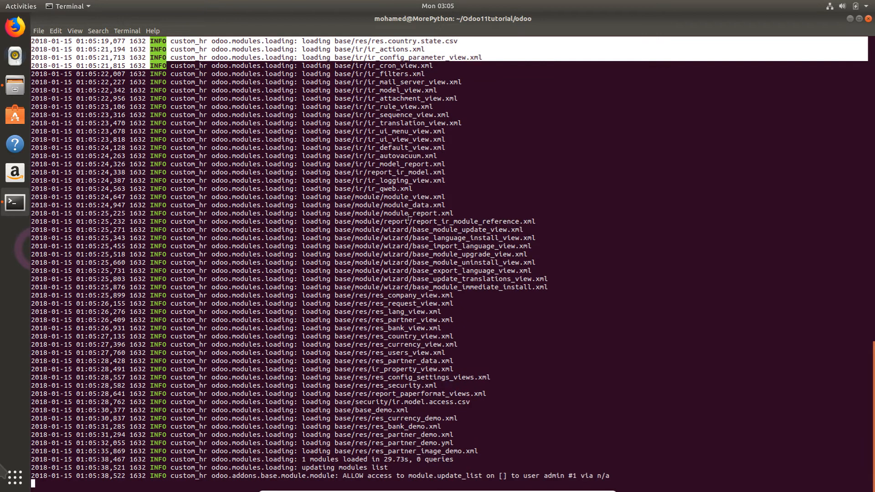
scroll("down", 3)
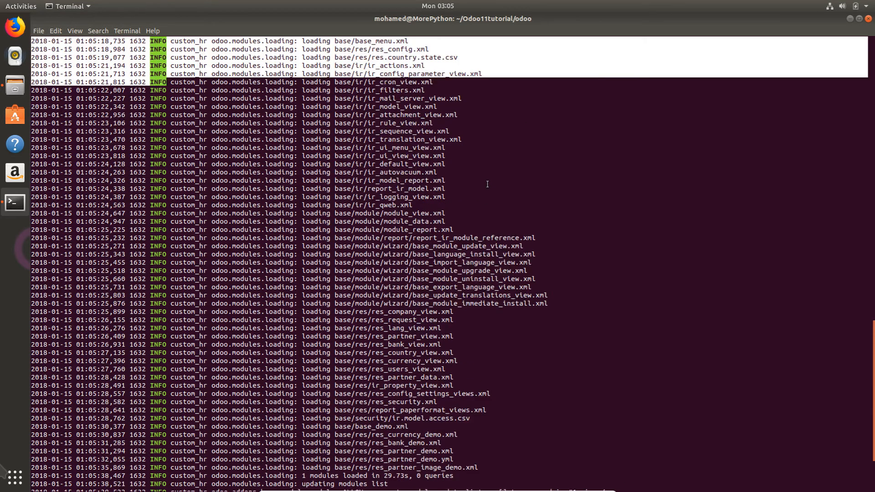
scroll("up", 3)
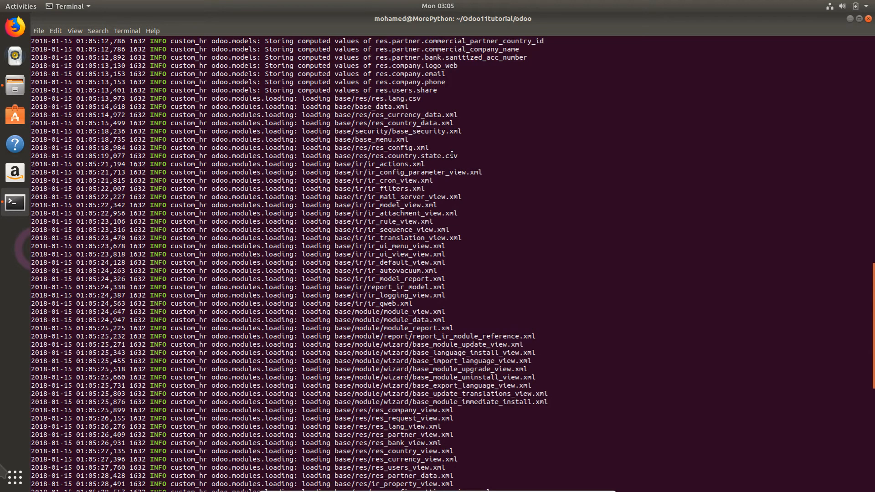
double_click(396, 156)
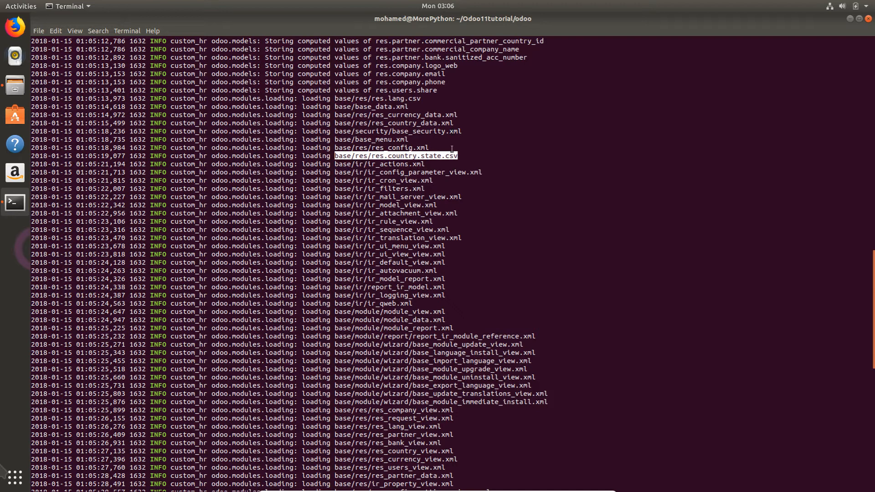
scroll("down", 3)
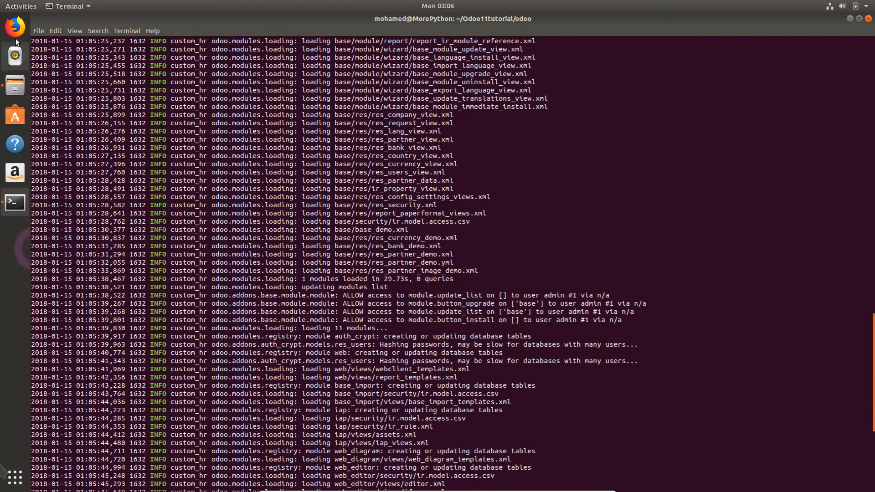
Step: Load 127.0.0.1:8069 in Firefox to reach the Odoo login page
left_click(14, 27)
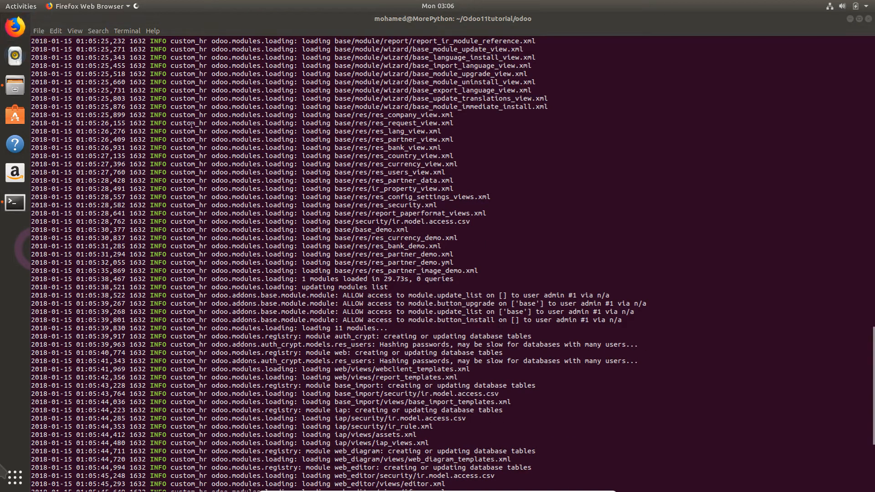
scroll("down", 3)
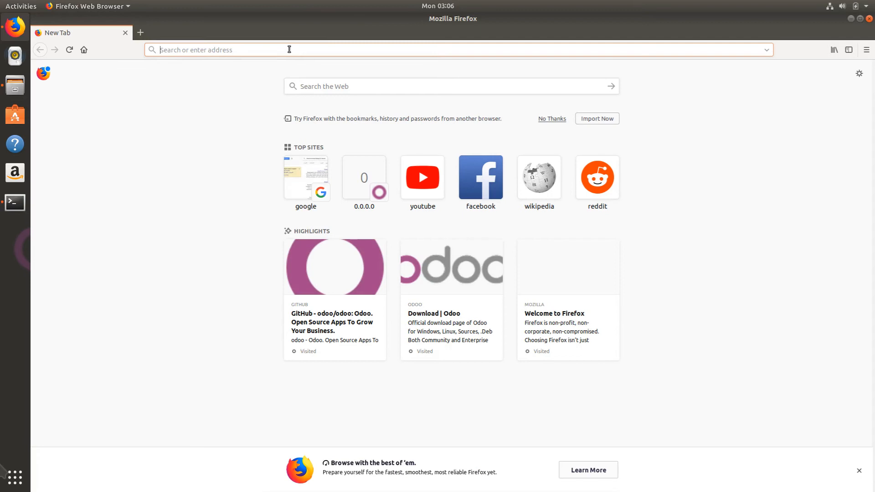
type("l")
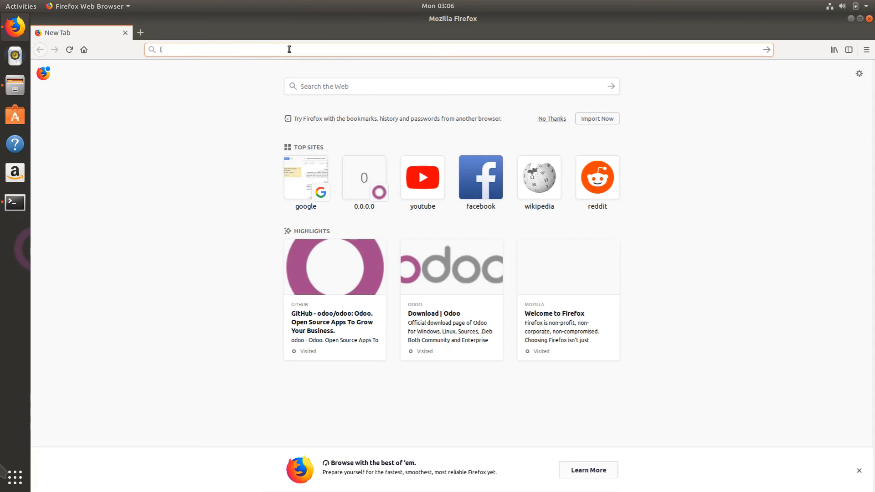
type("loooooocalho")
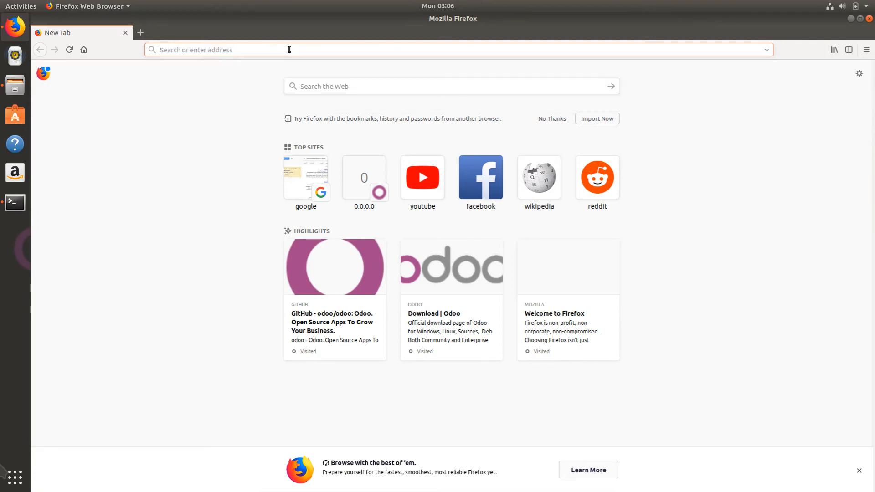
type("lllllocao")
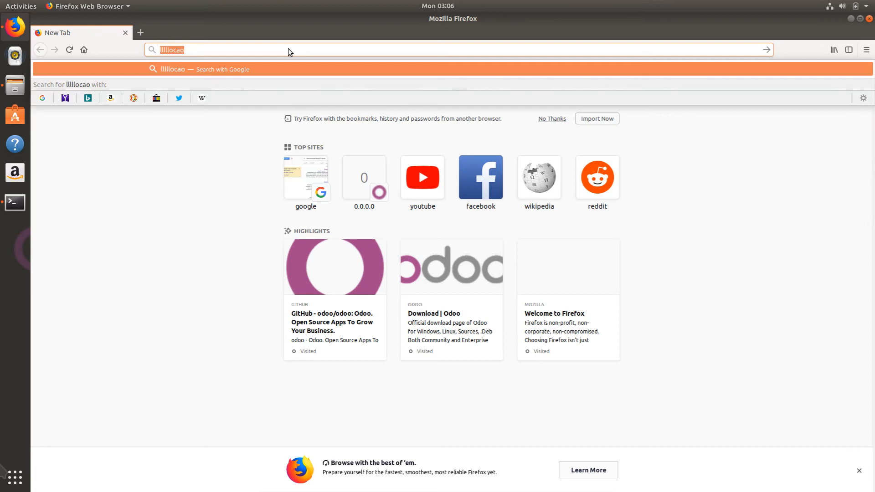
type("127.")
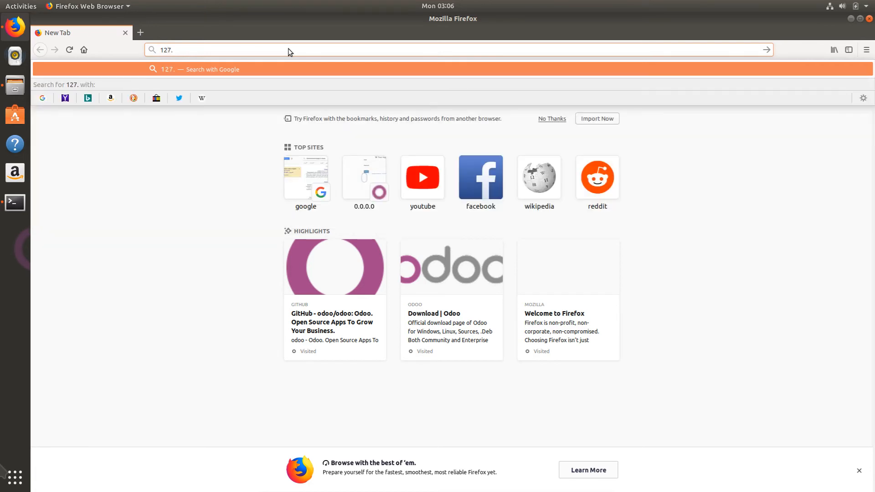
type("0")
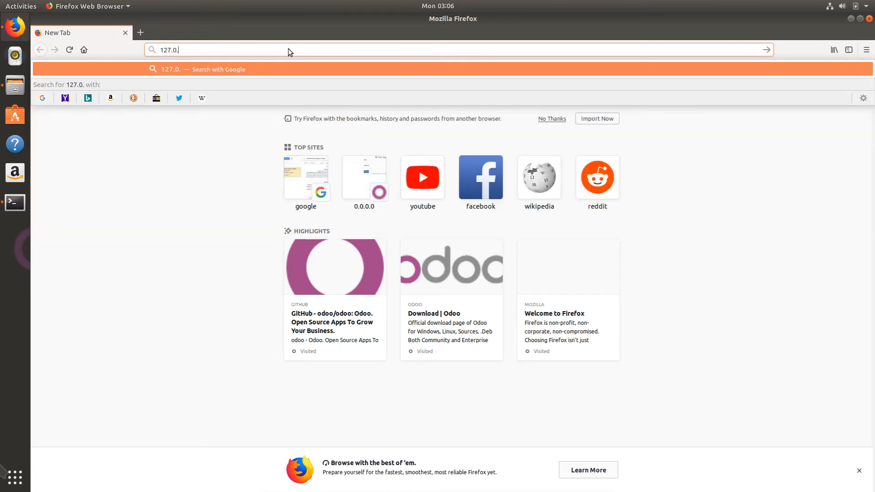
type(".1")
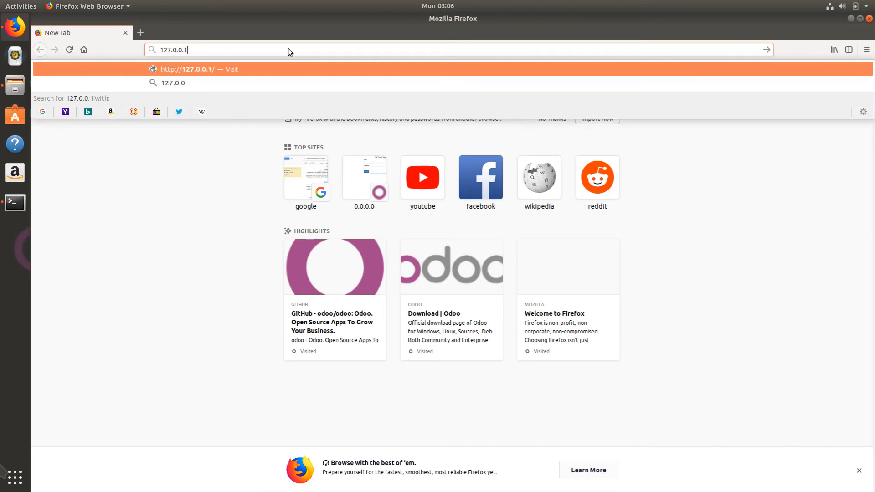
type(":806")
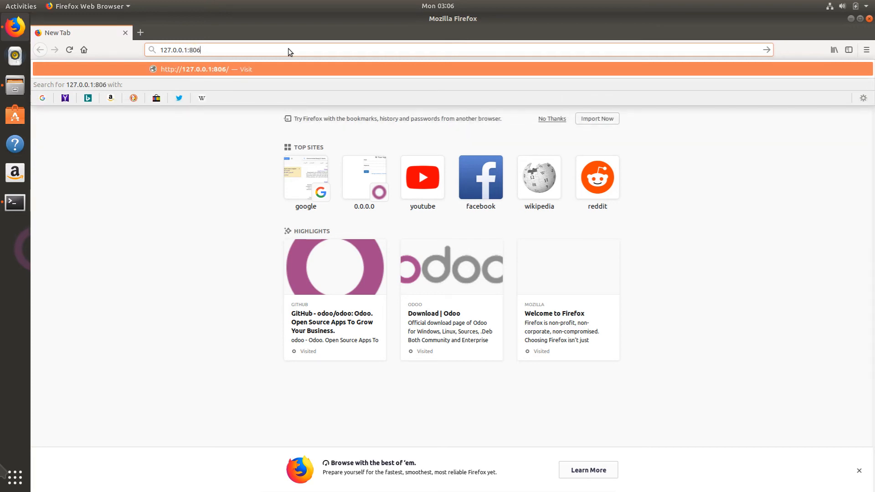
key("Return")
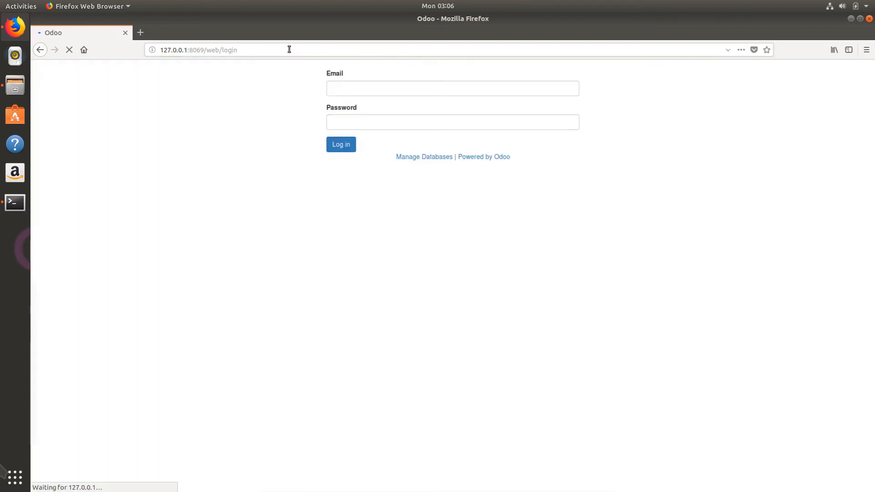
Step: Log in to Odoo with the admin email and its password
type("admin")
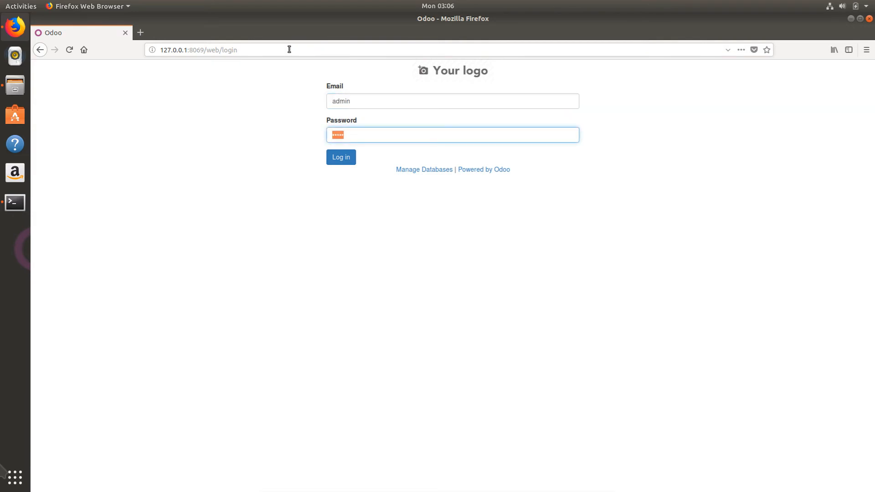
left_click(341, 157)
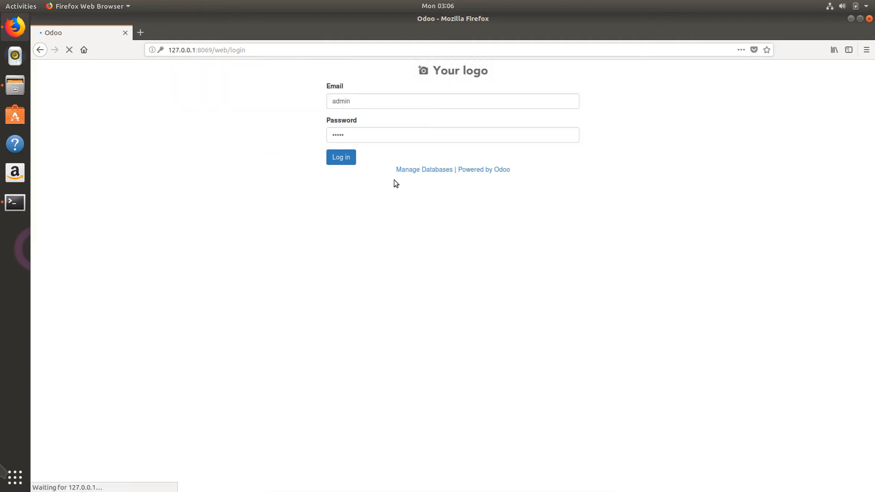
mouse_move(223, 322)
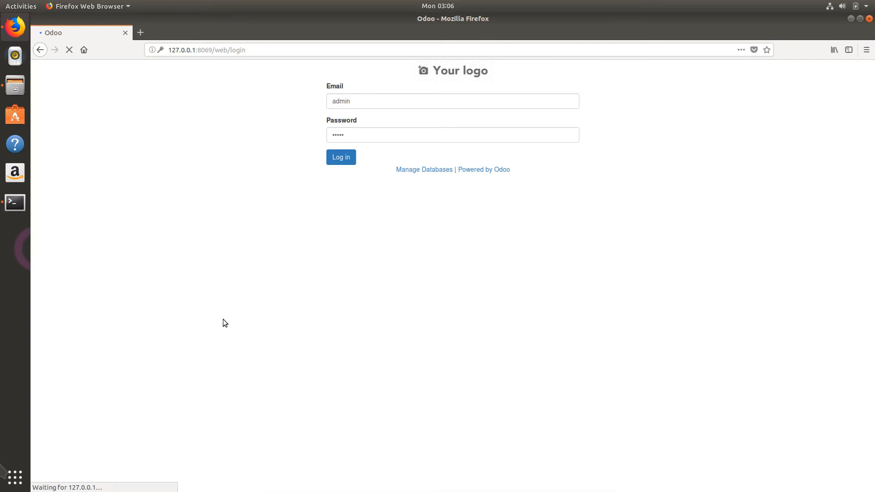
left_click(341, 156)
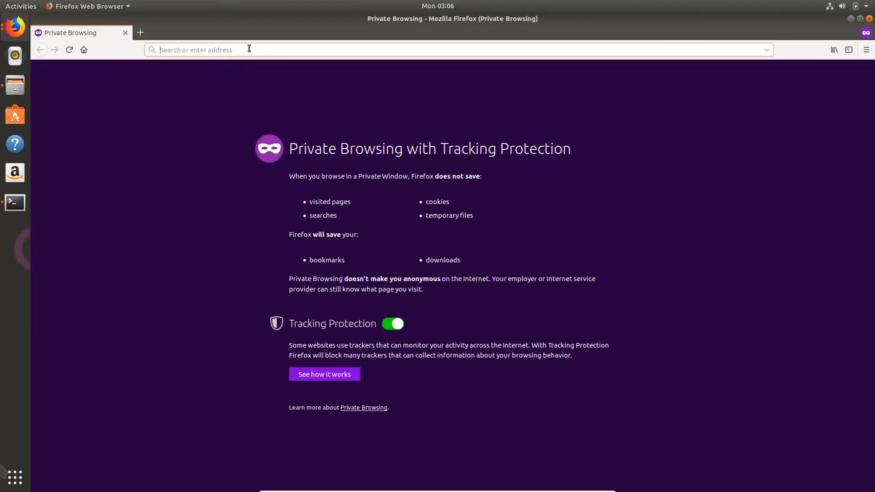
Step: Browse to 127.0.0.1 and open the Odoo database management page
type("127.0.0.1/")
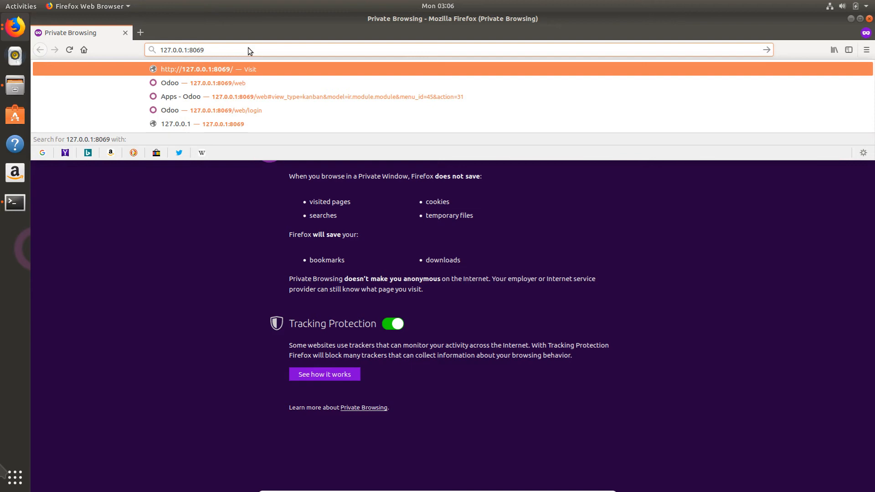
left_click(226, 110)
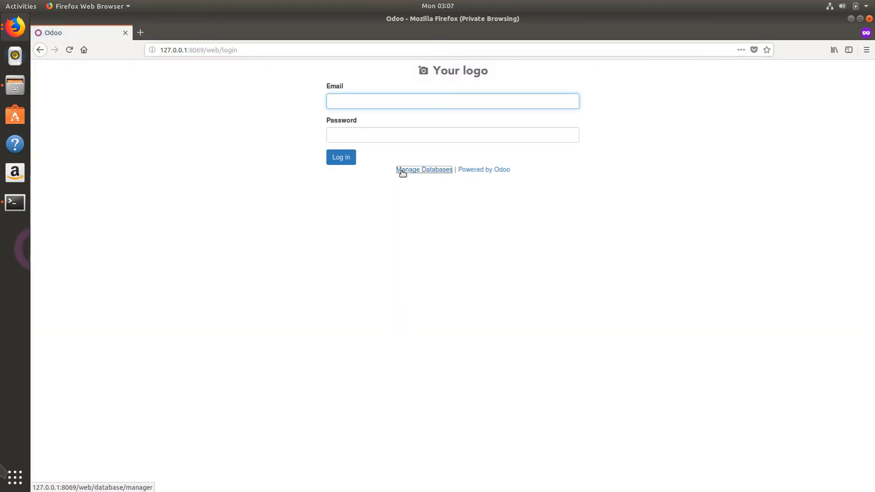
left_click(423, 169)
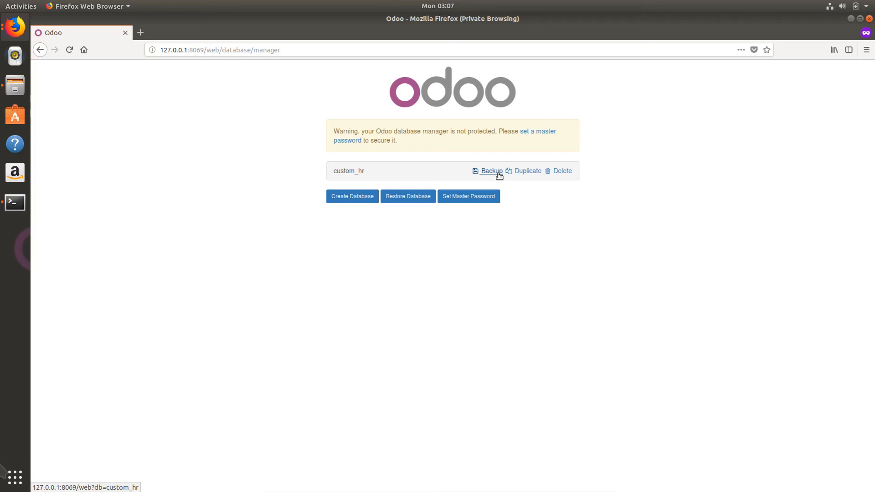
mouse_move(547, 193)
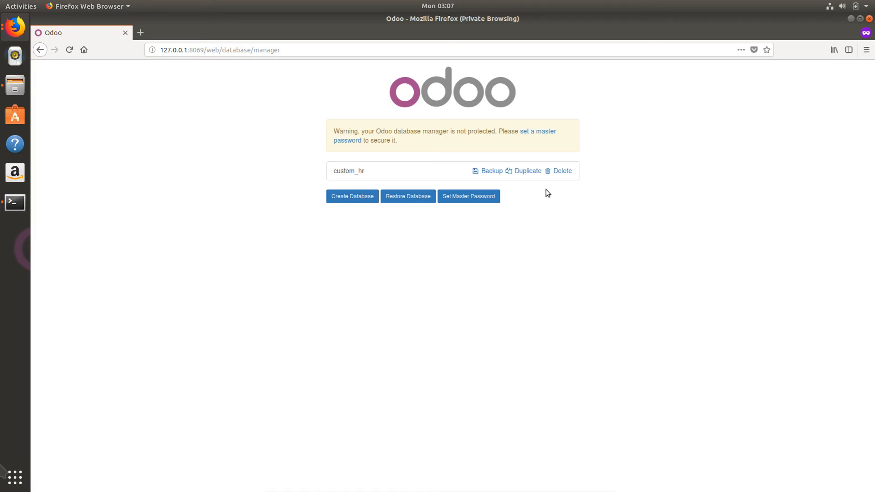
mouse_move(527, 171)
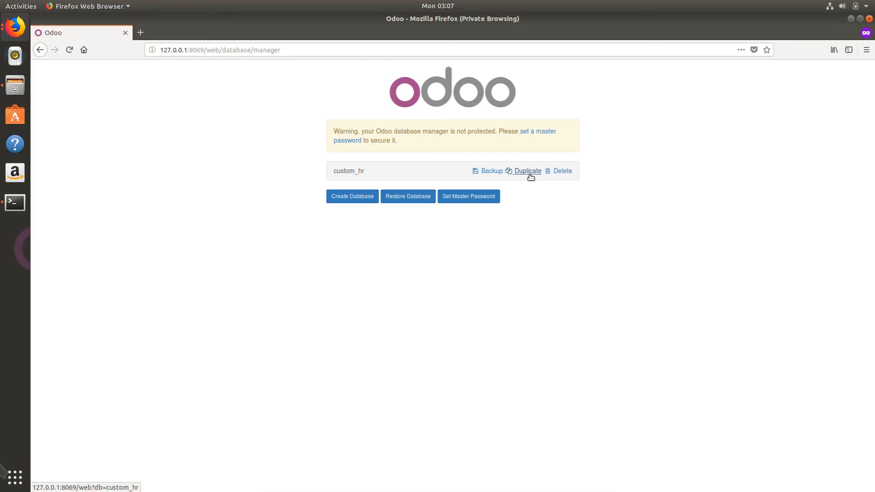
mouse_move(530, 225)
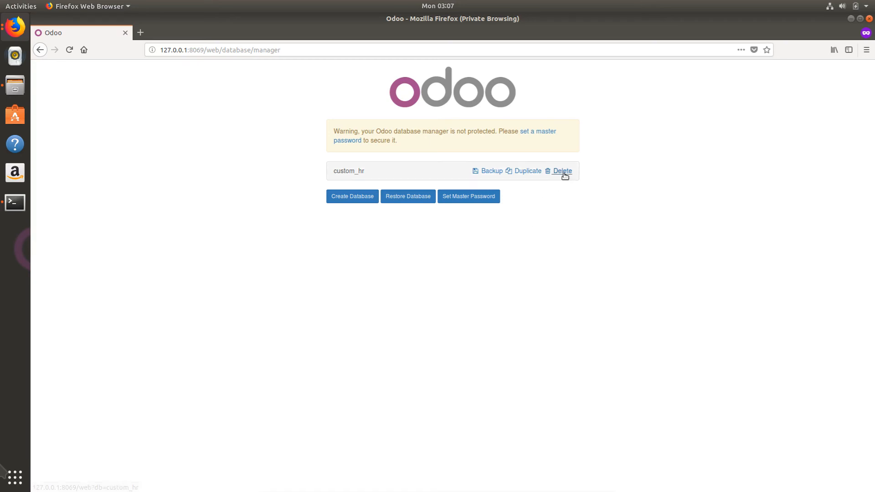
mouse_move(580, 188)
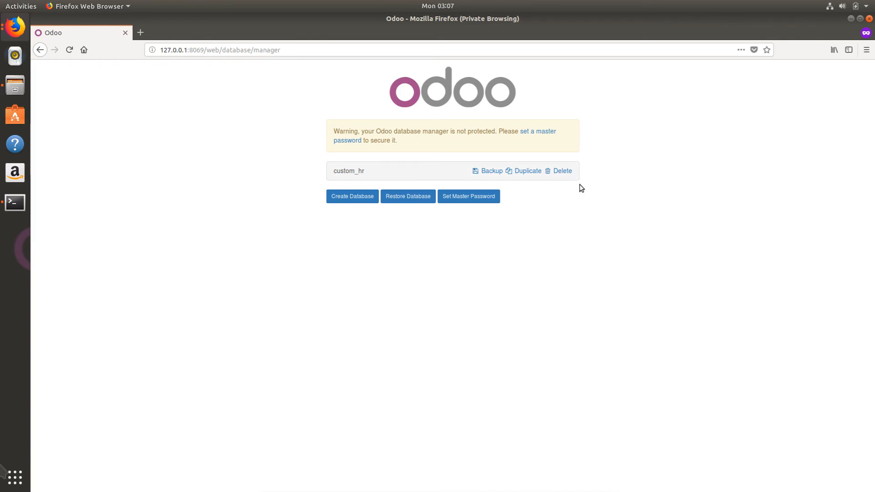
left_click(352, 196)
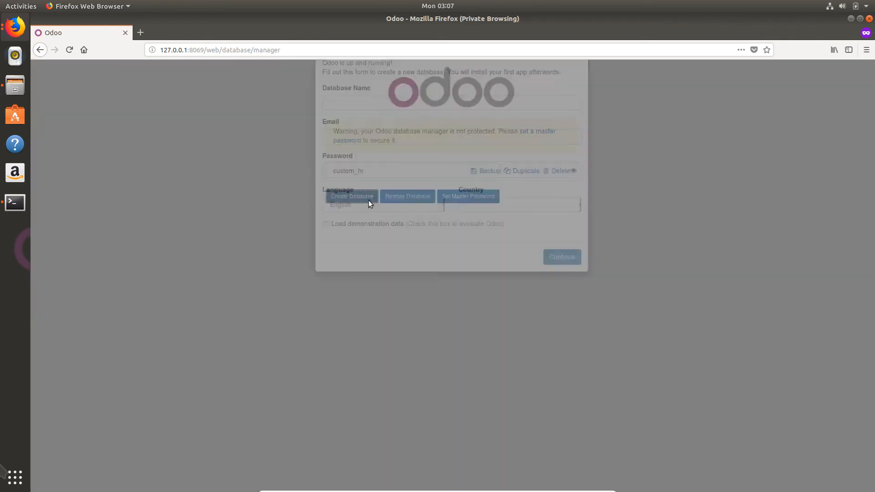
left_click(351, 196)
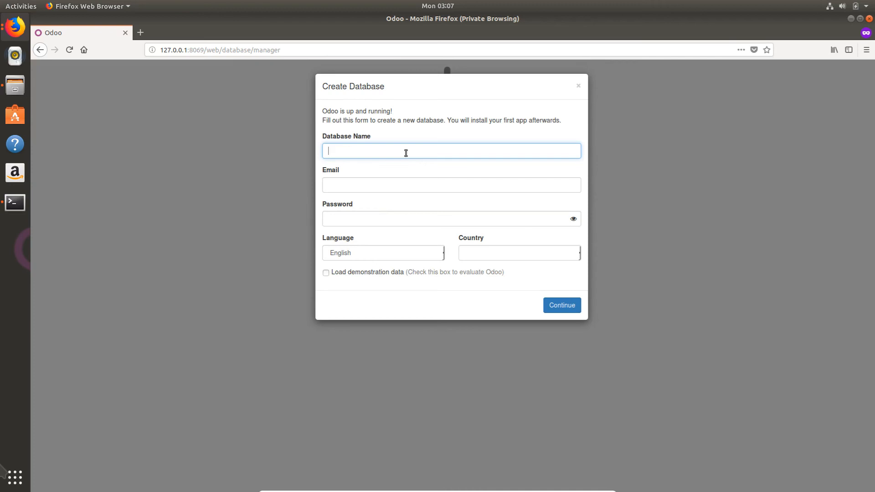
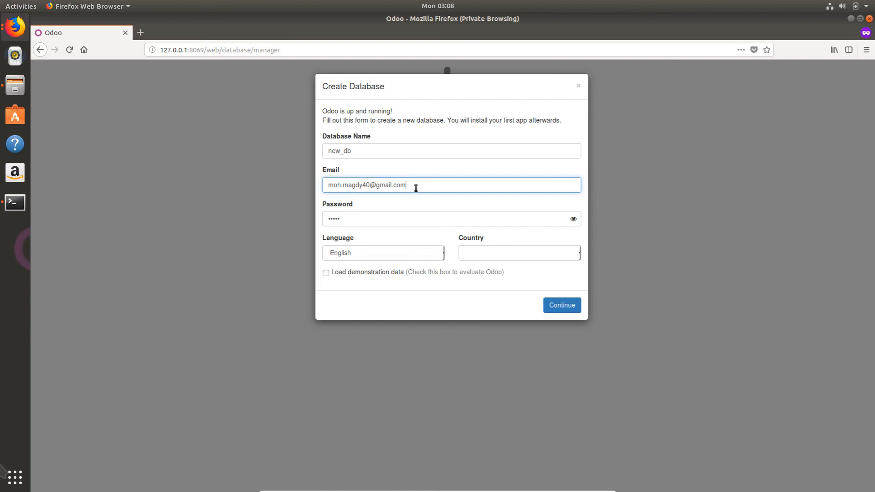
triple_click(366, 185)
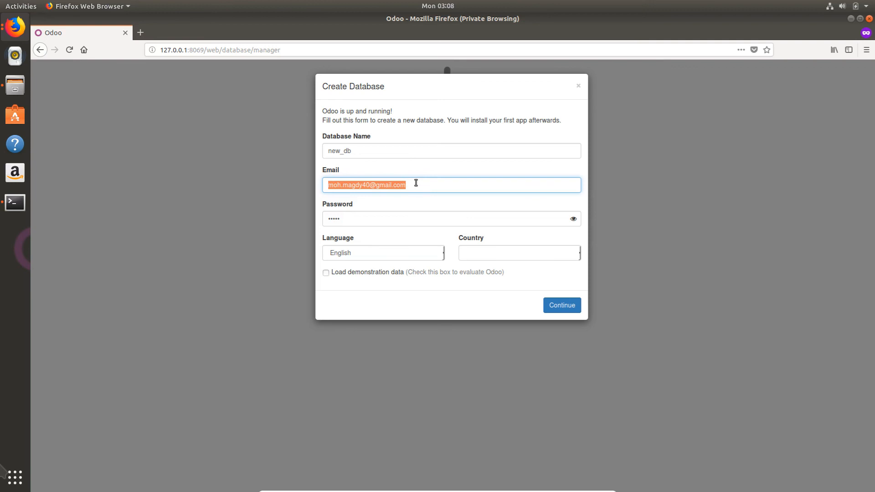
left_click(403, 219)
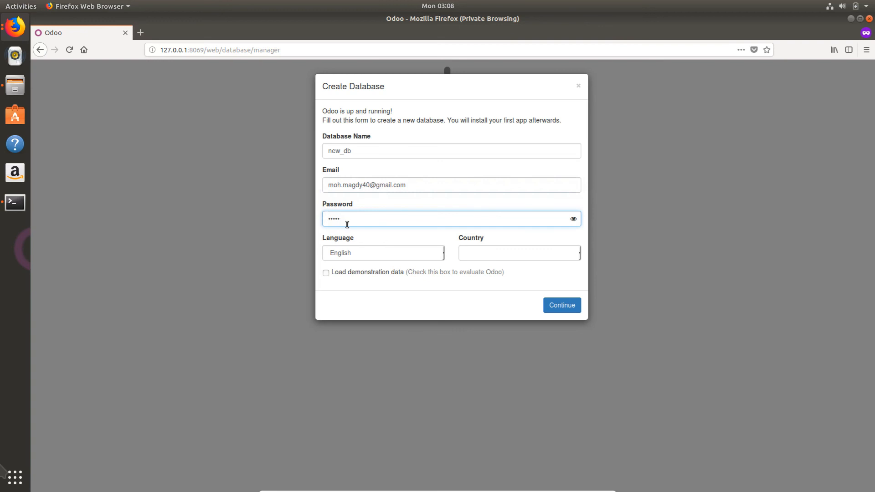
mouse_move(288, 331)
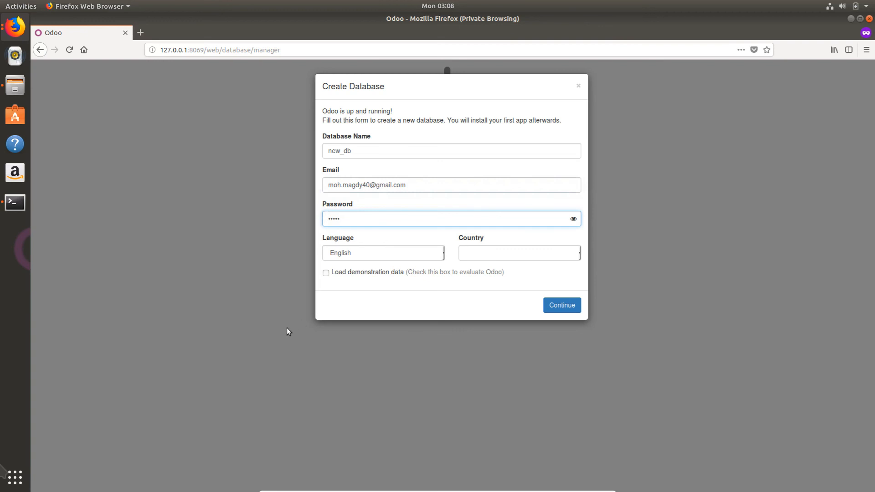
left_click(562, 306)
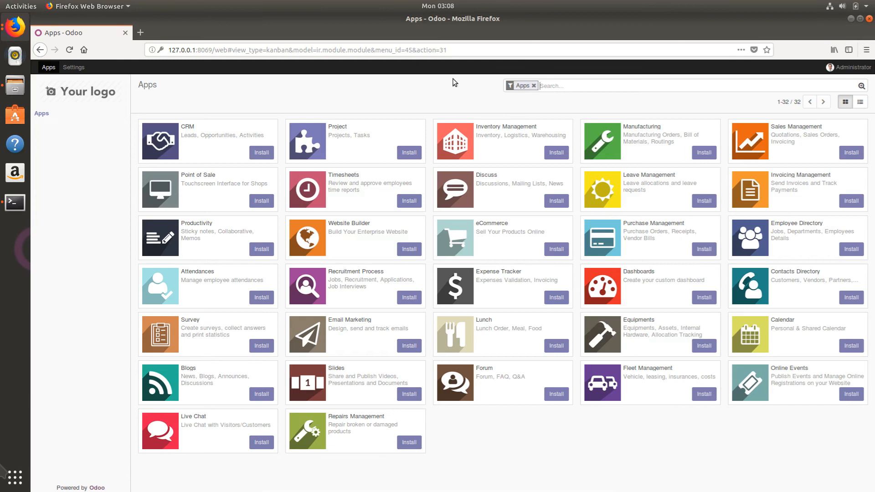
mouse_move(407, 109)
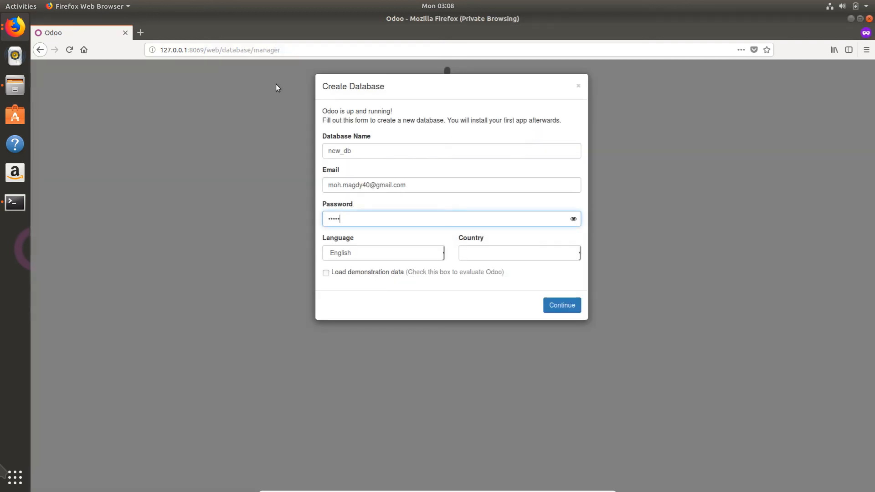
Step: Submit the dialog to create the new_db database
left_click(562, 305)
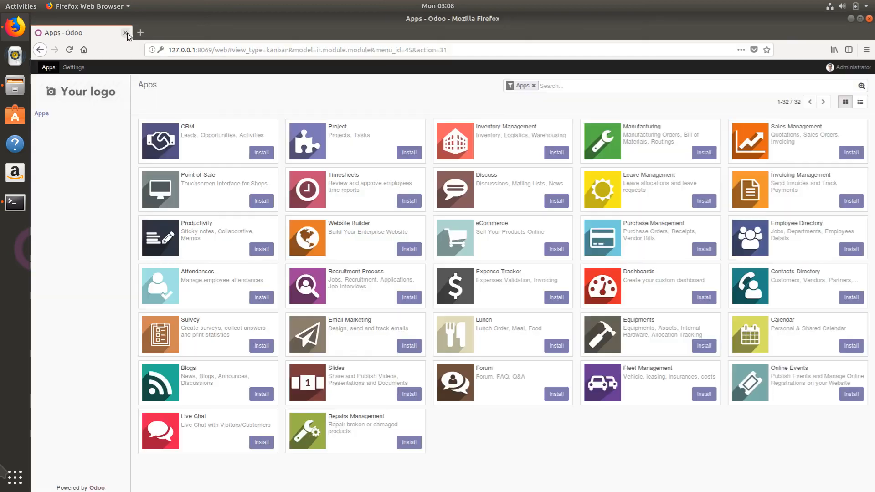
mouse_move(566, 129)
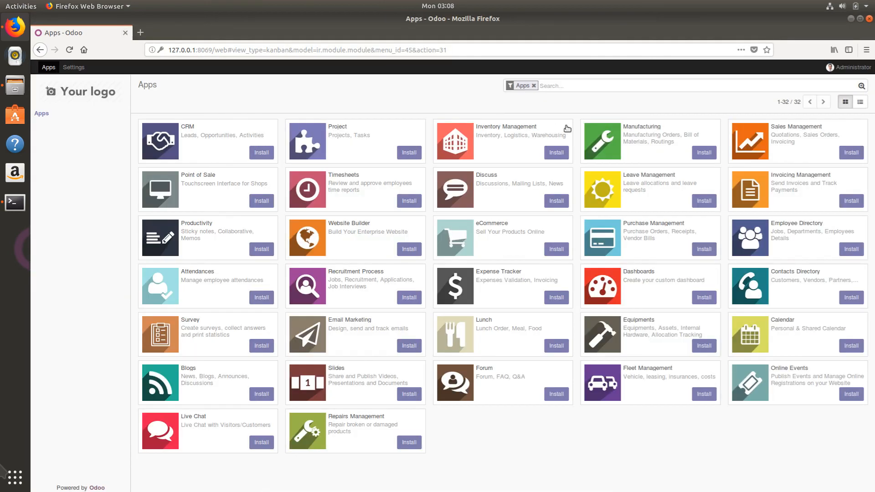
mouse_move(751, 452)
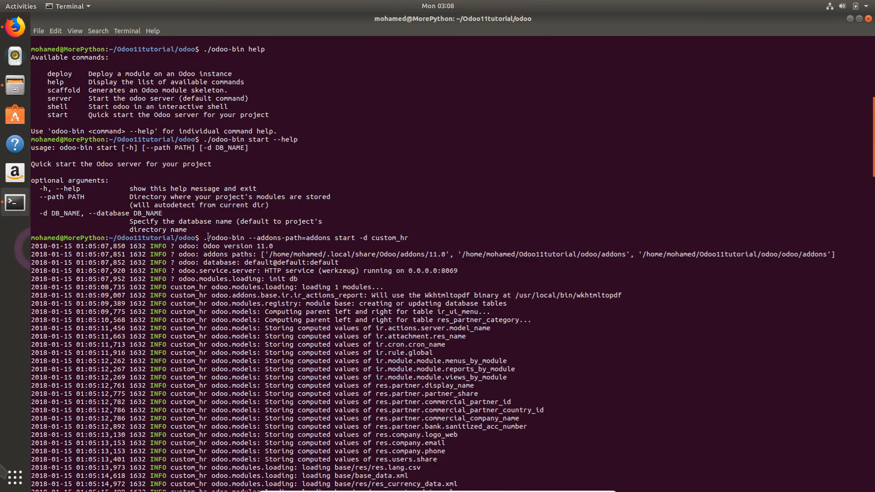
double_click(213, 238)
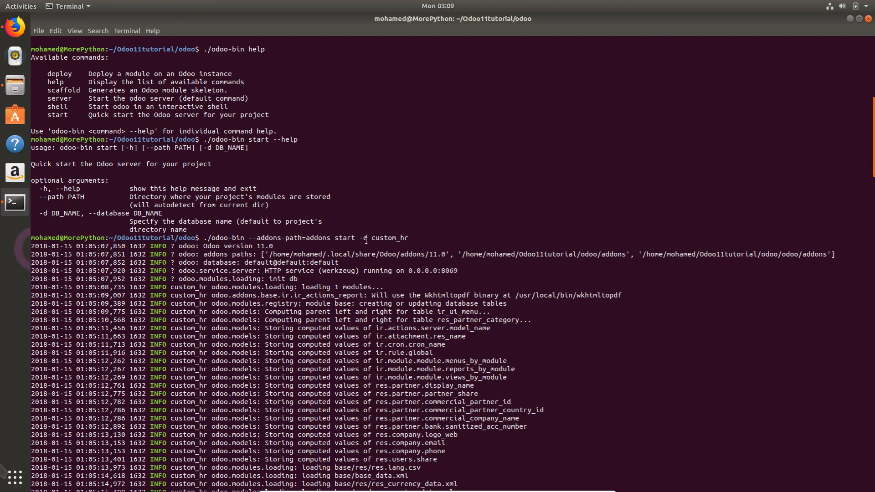
double_click(389, 238)
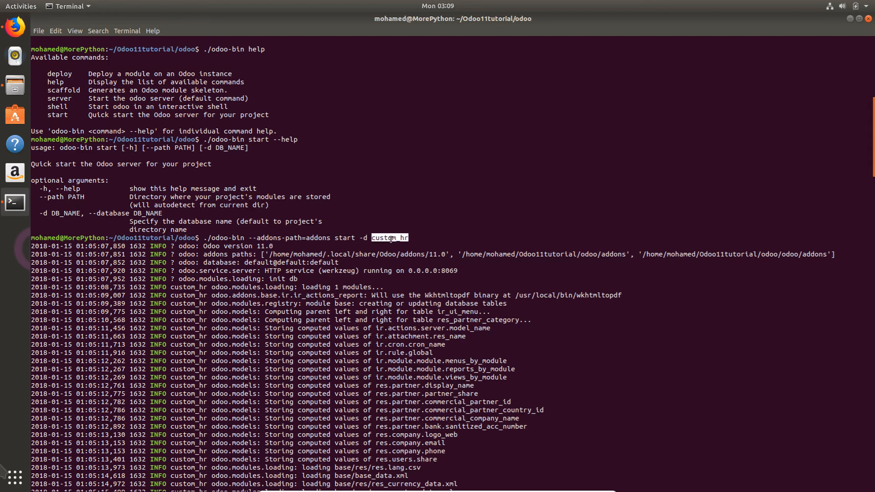
scroll("down", 3)
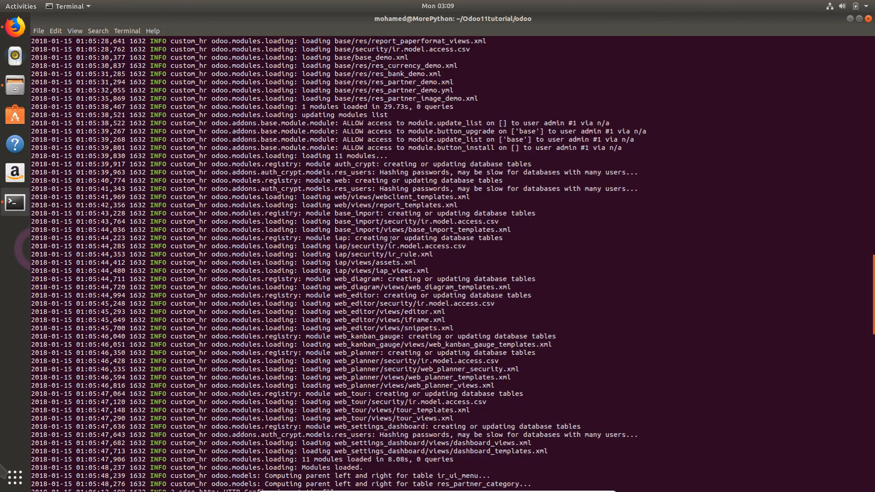